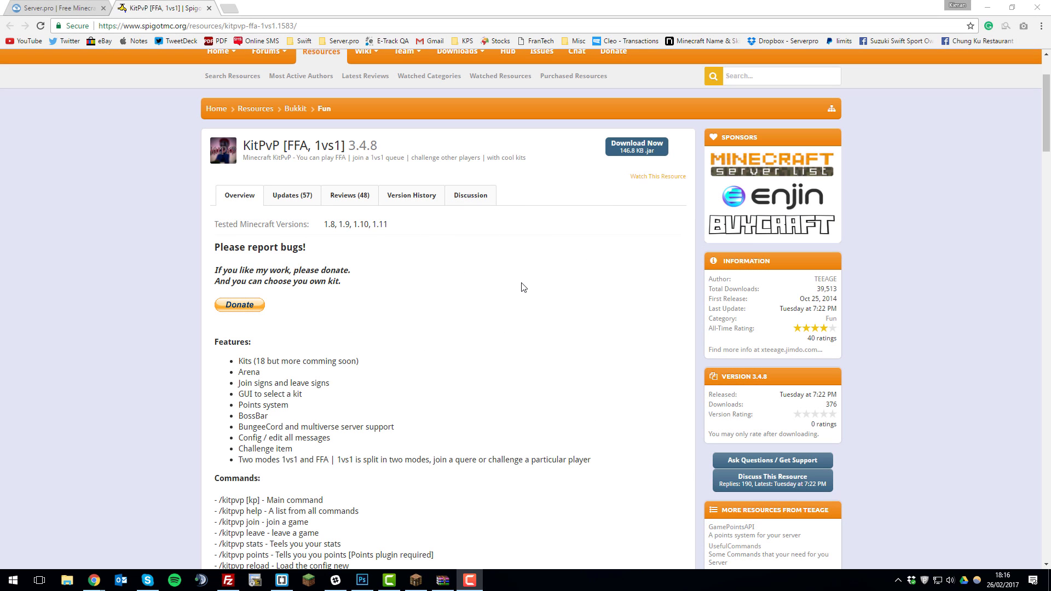
{"action": "mouse_move", "coordinate": [502, 286]}
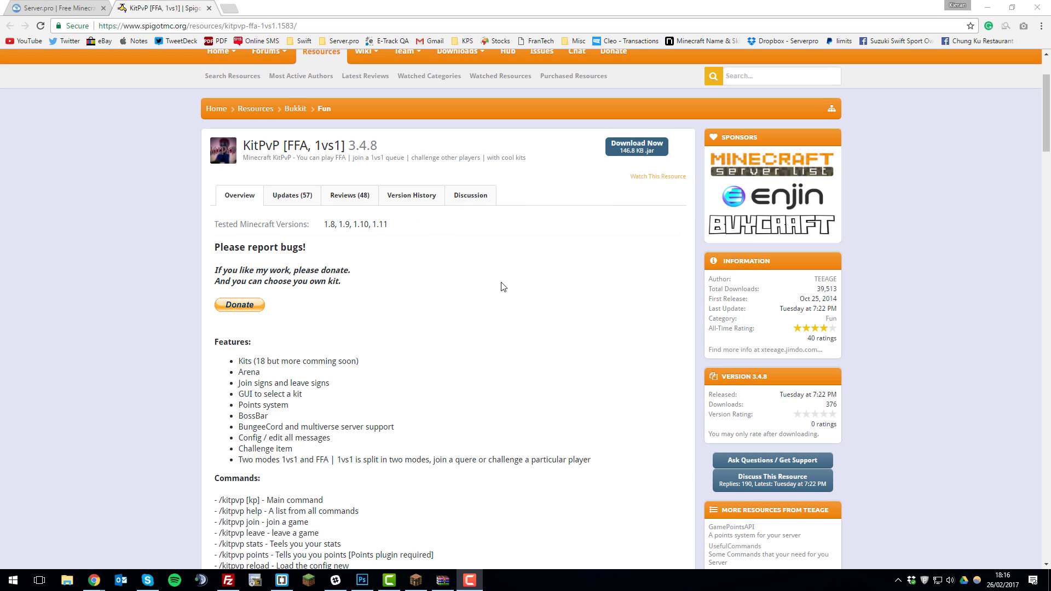
{"action": "mouse_move", "coordinate": [309, 157]}
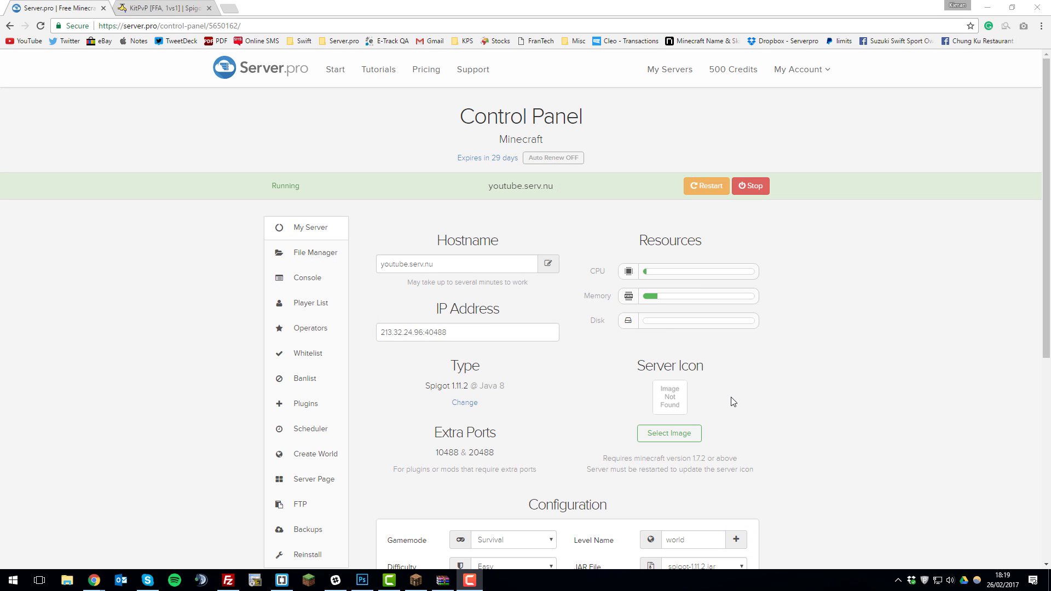
{"action": "mouse_move", "coordinate": [639, 400]}
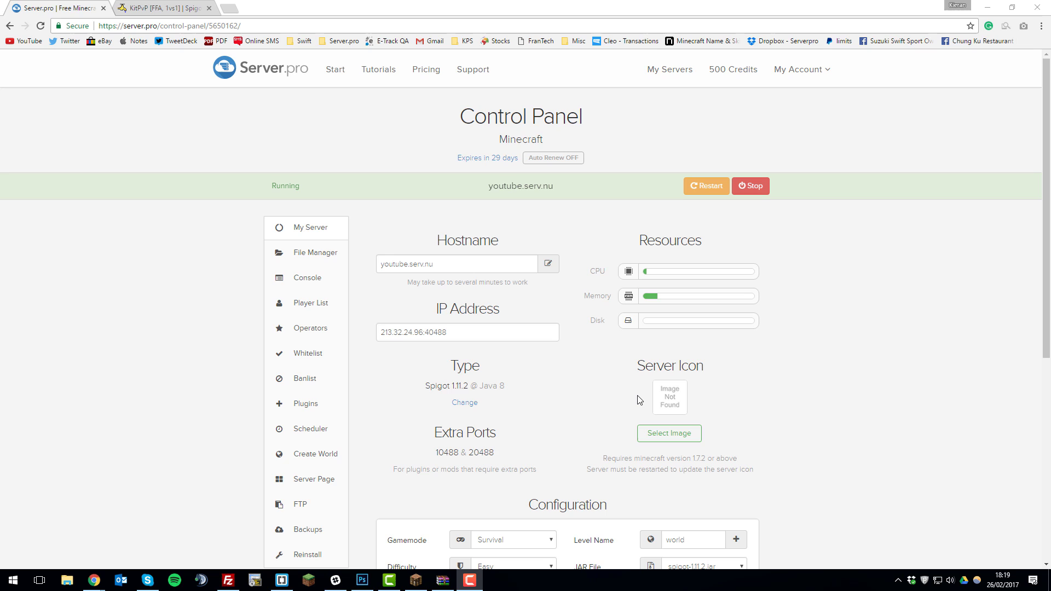
{"action": "mouse_move", "coordinate": [463, 424]}
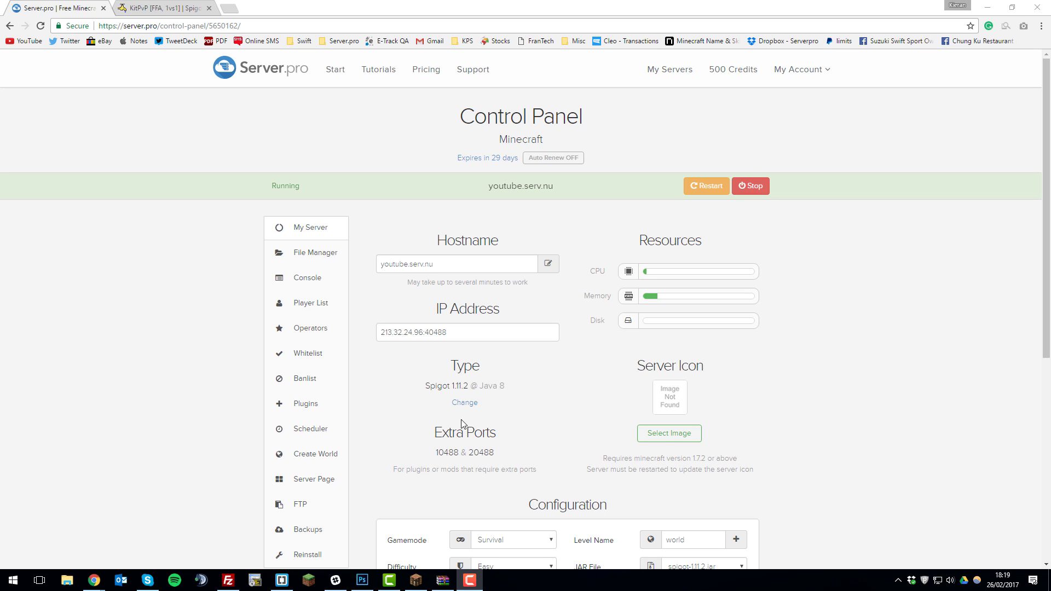
{"action": "mouse_move", "coordinate": [446, 413]}
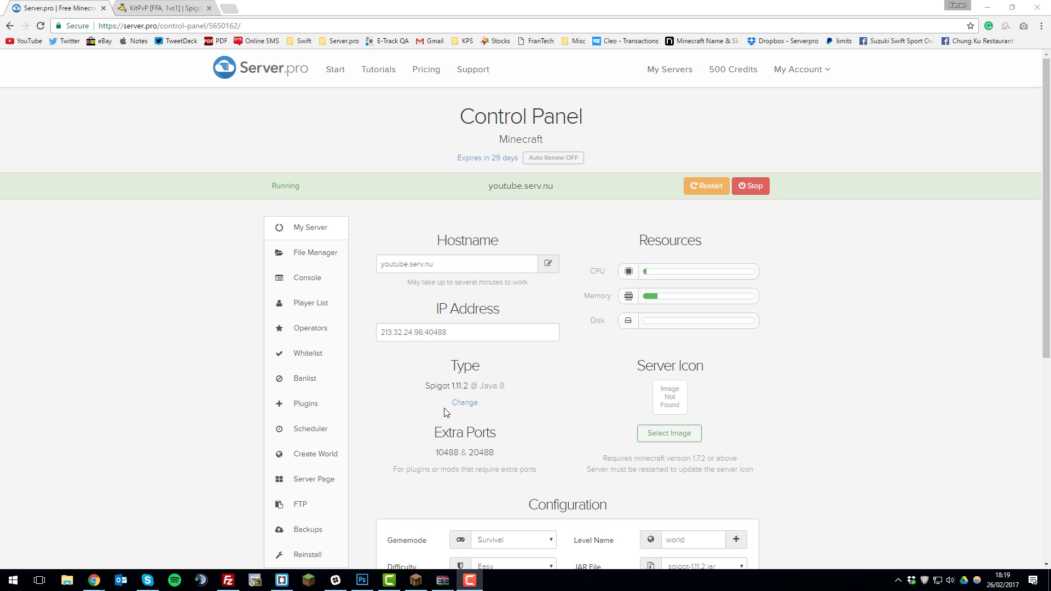
{"action": "mouse_move", "coordinate": [439, 365]}
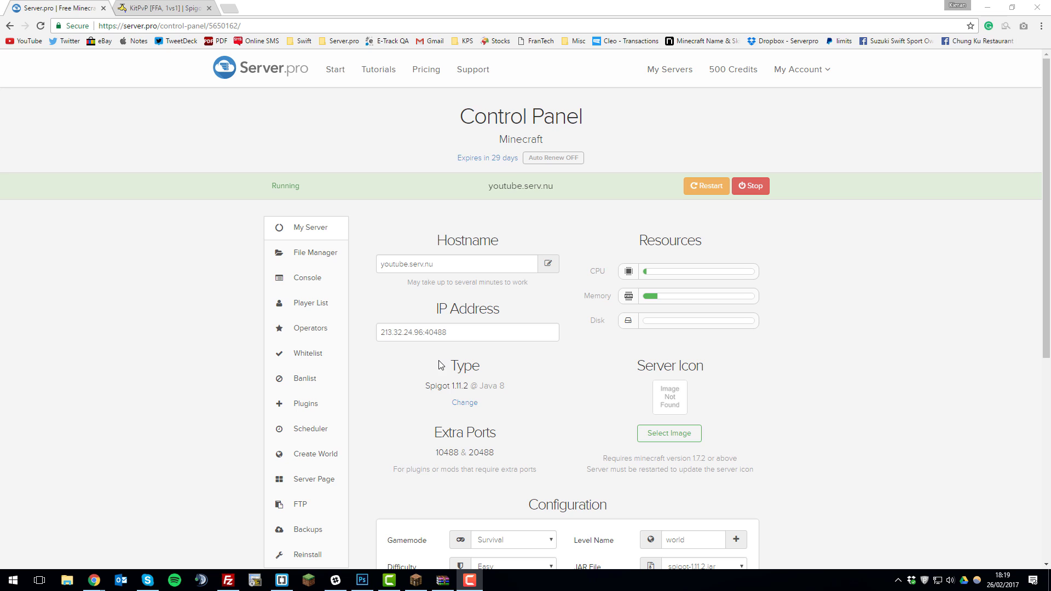
{"action": "mouse_move", "coordinate": [312, 413]}
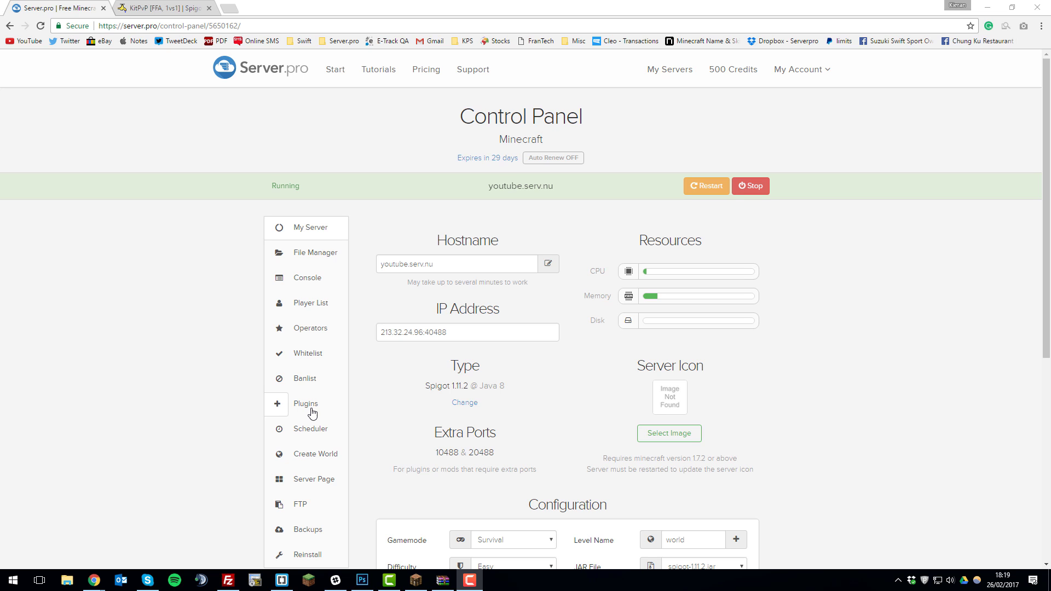
Step: Search the Spigot plugin catalogue for KitPvP
{"action": "left_click", "coordinate": [306, 403]}
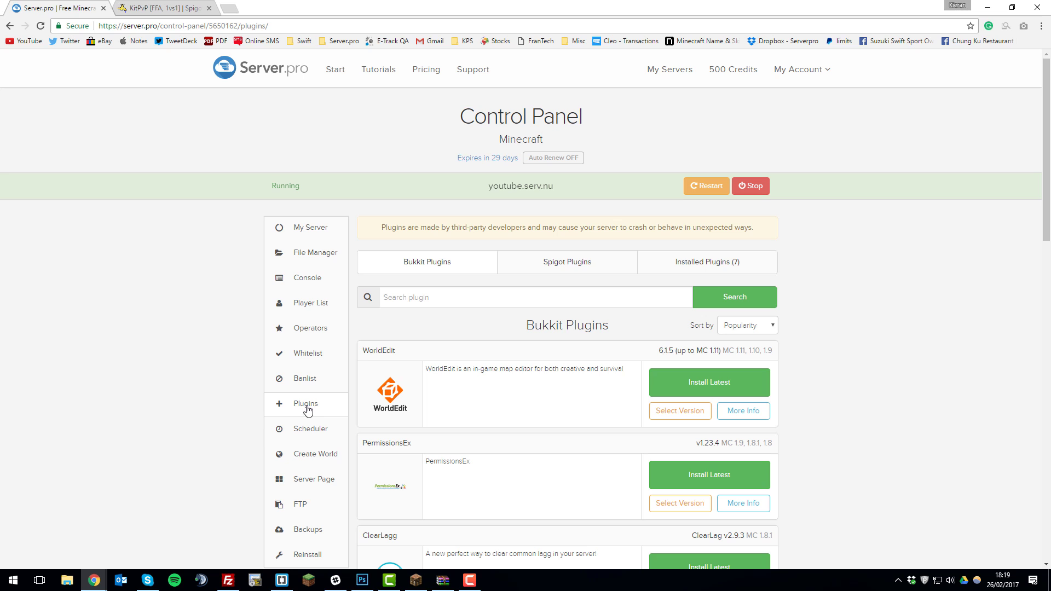
{"action": "left_click", "coordinate": [566, 262]}
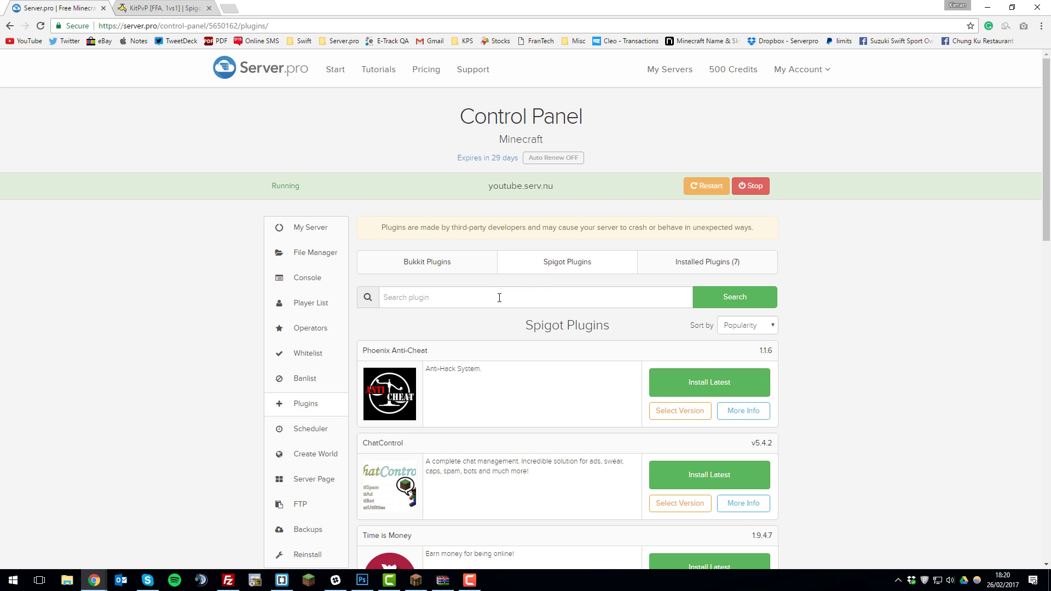
{"action": "type", "text": "KitPvP"}
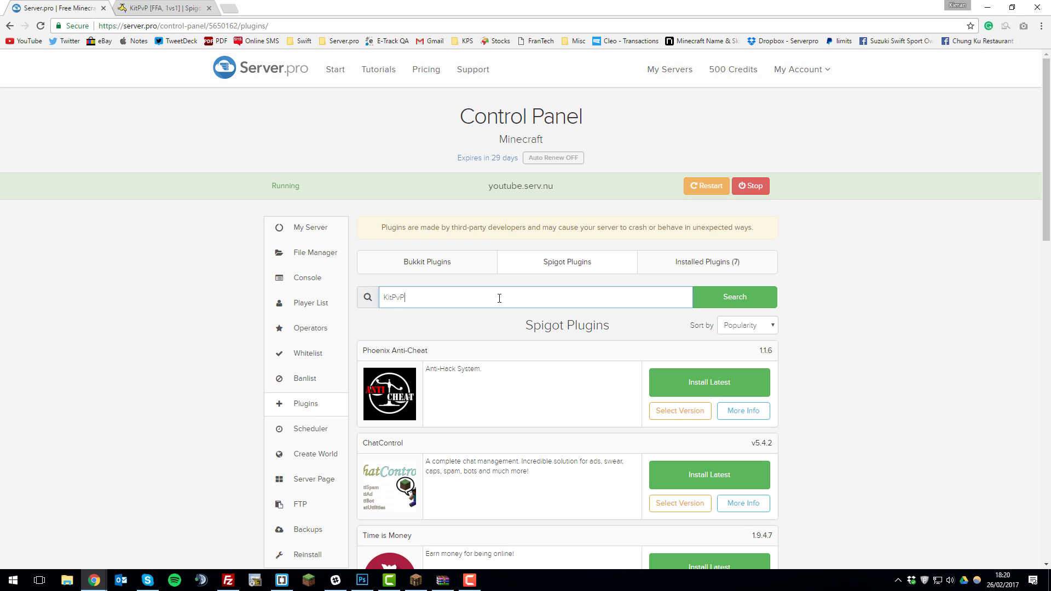
{"action": "left_click", "coordinate": [735, 297]}
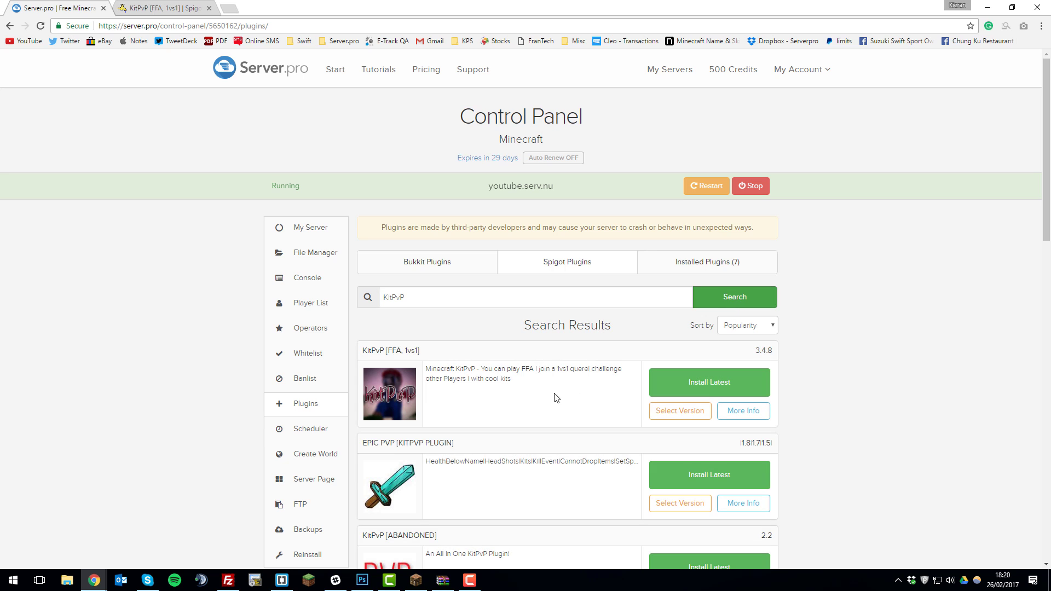
{"action": "mouse_move", "coordinate": [394, 376]}
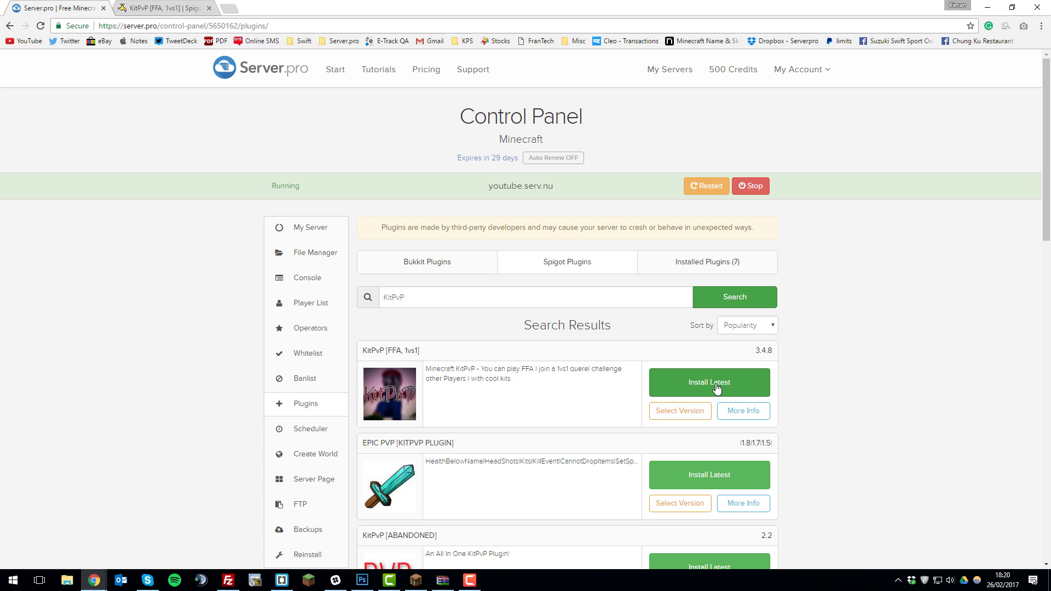
Step: Install the latest KitPvP [FFA, 1vs1] plugin on the server
{"action": "left_click", "coordinate": [709, 382]}
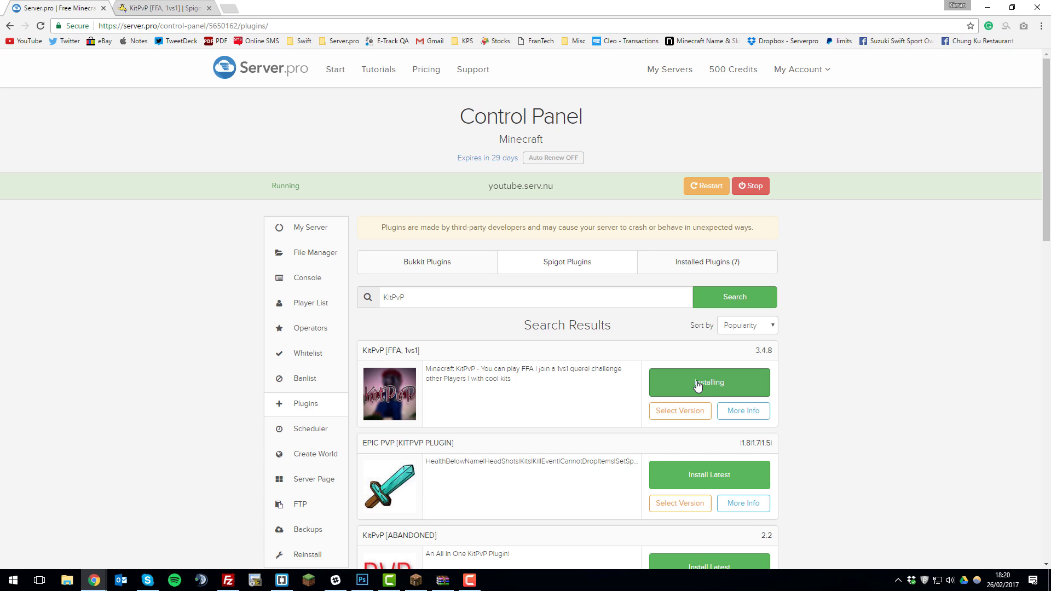
{"action": "left_click", "coordinate": [709, 382]}
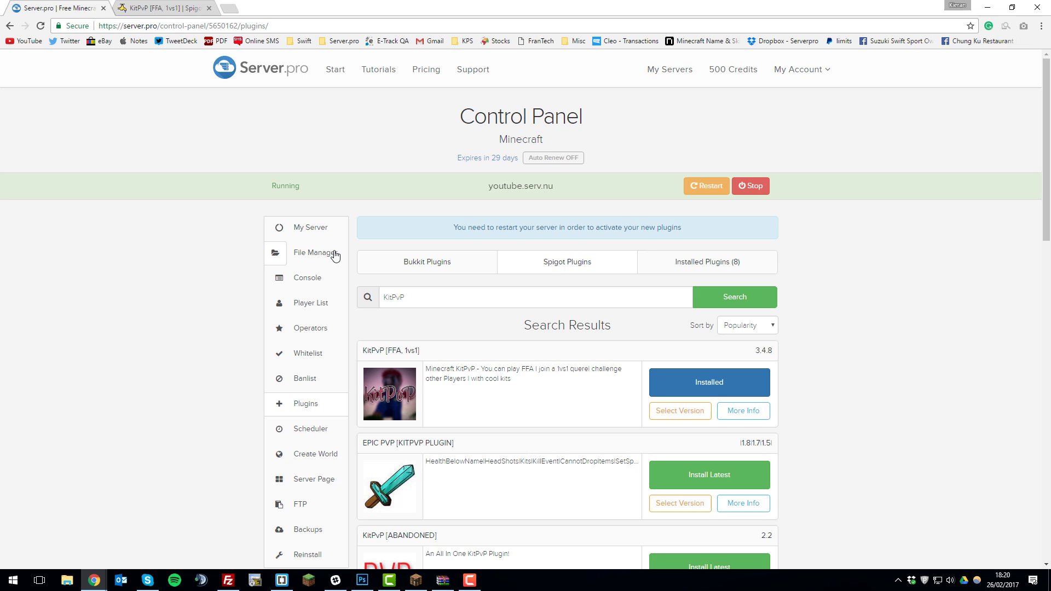
Step: View the plugins folder in the file manager, now containing KitPvP.jar
{"action": "left_click", "coordinate": [315, 253]}
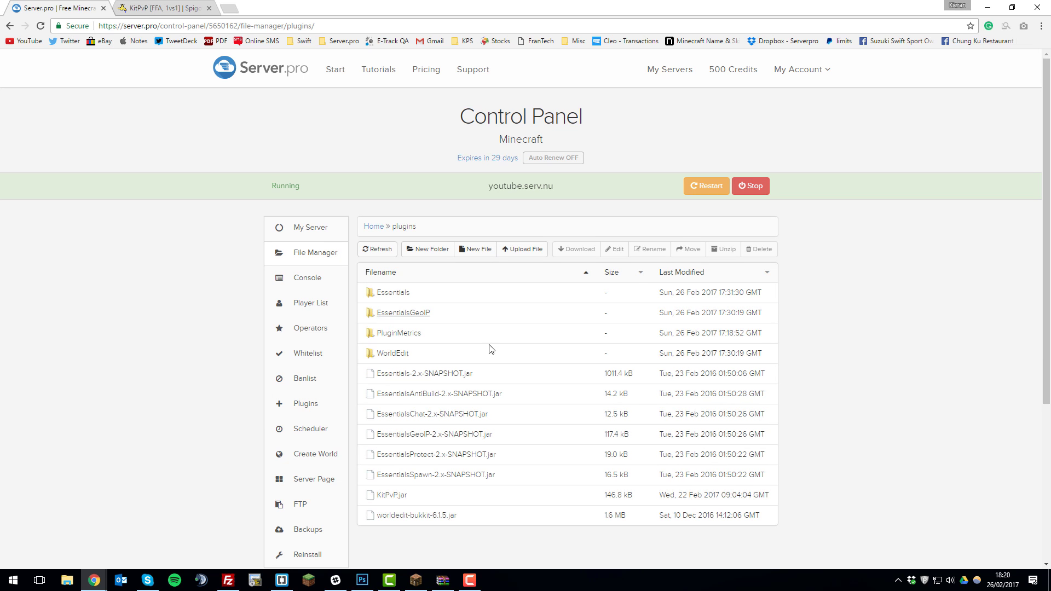
{"action": "mouse_move", "coordinate": [472, 389]}
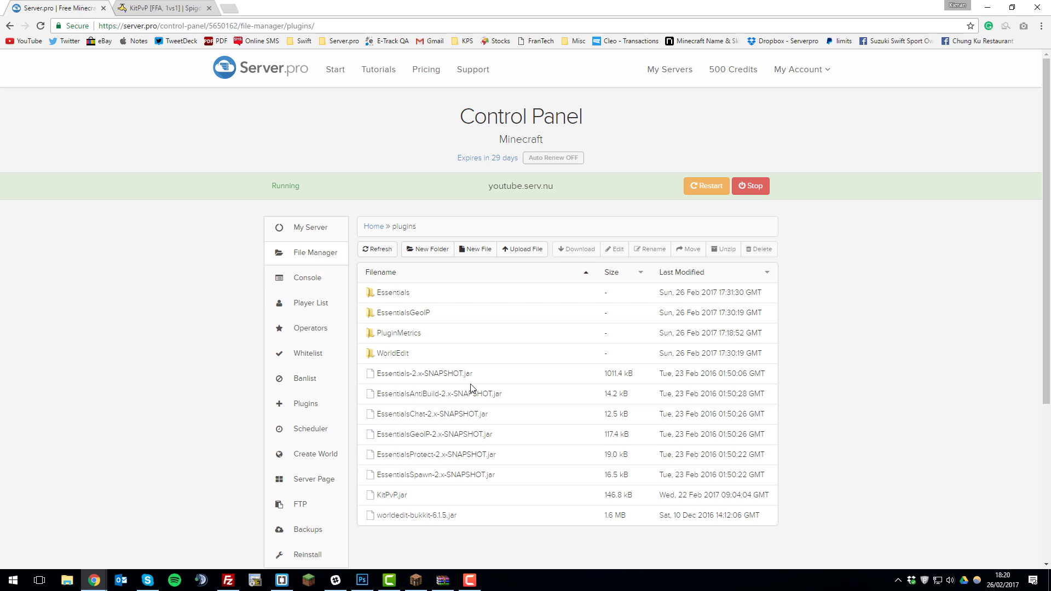
{"action": "mouse_move", "coordinate": [490, 402]}
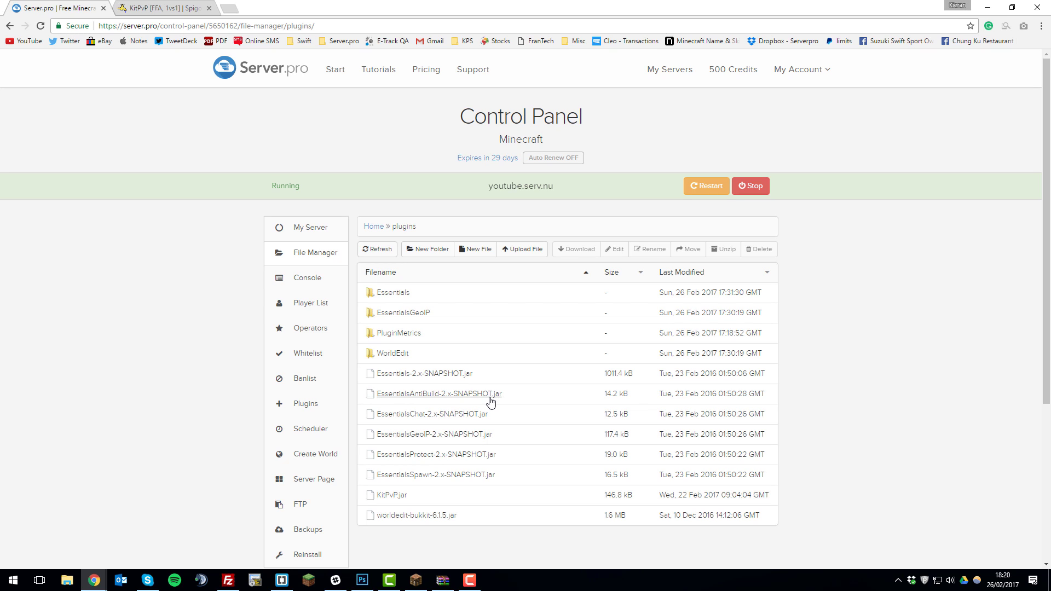
{"action": "mouse_move", "coordinate": [611, 412]}
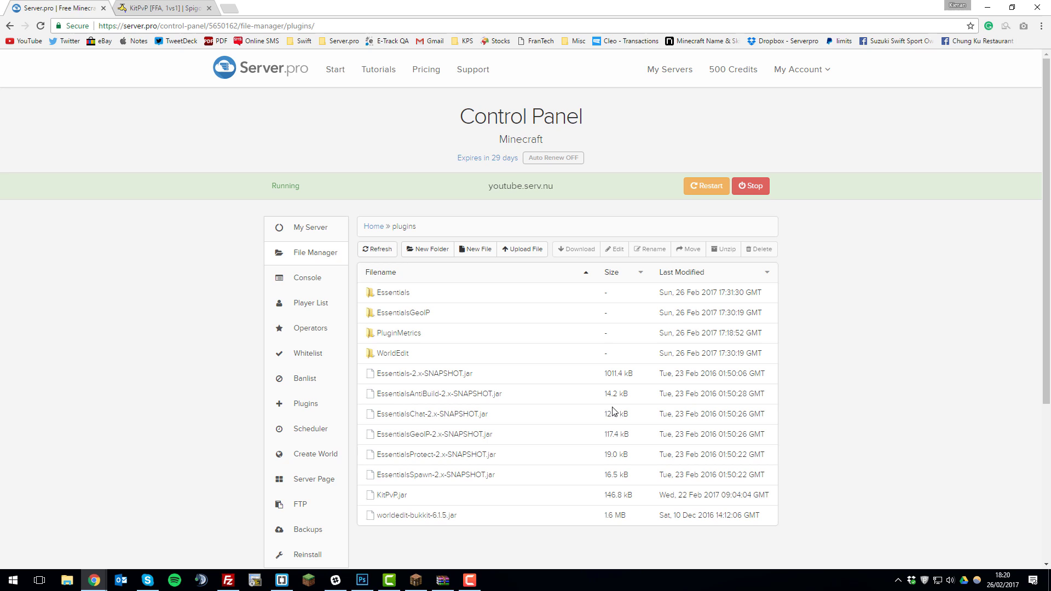
{"action": "left_click", "coordinate": [705, 185]}
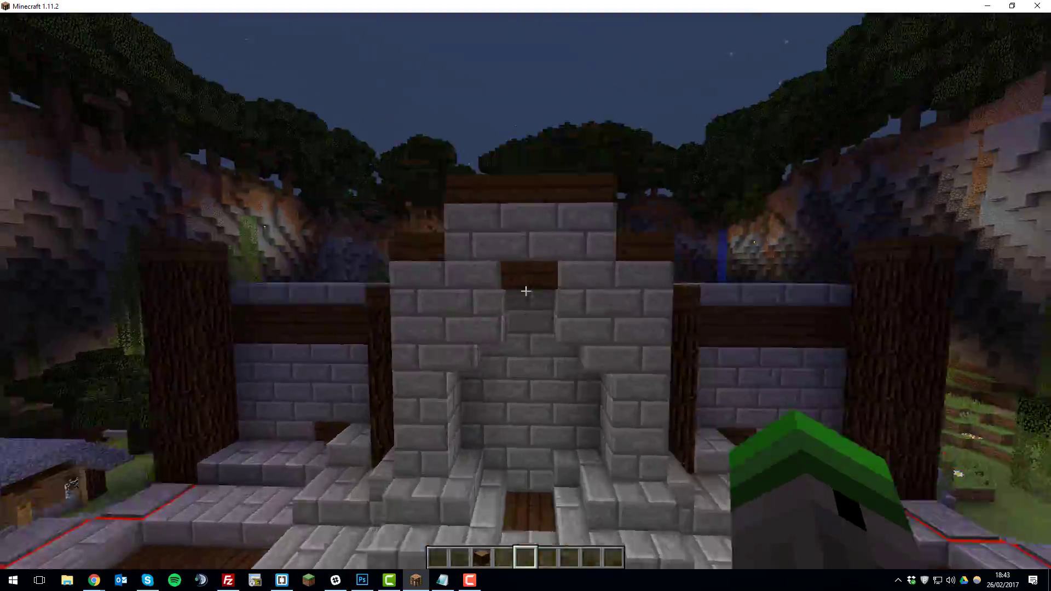
{"action": "mouse_move", "coordinate": [525, 291]}
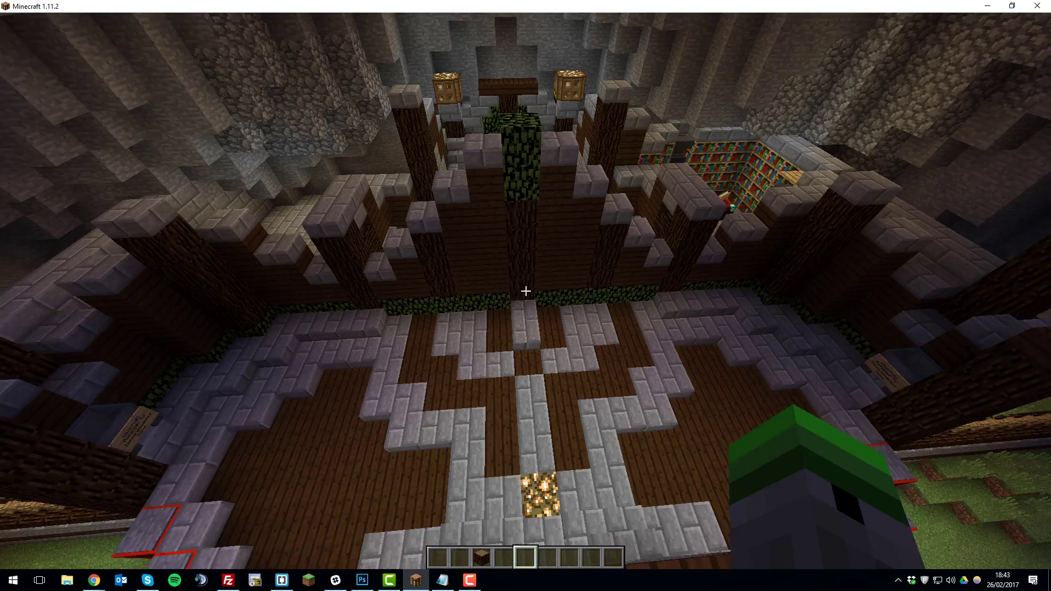
{"action": "mouse_move", "coordinate": [526, 292]}
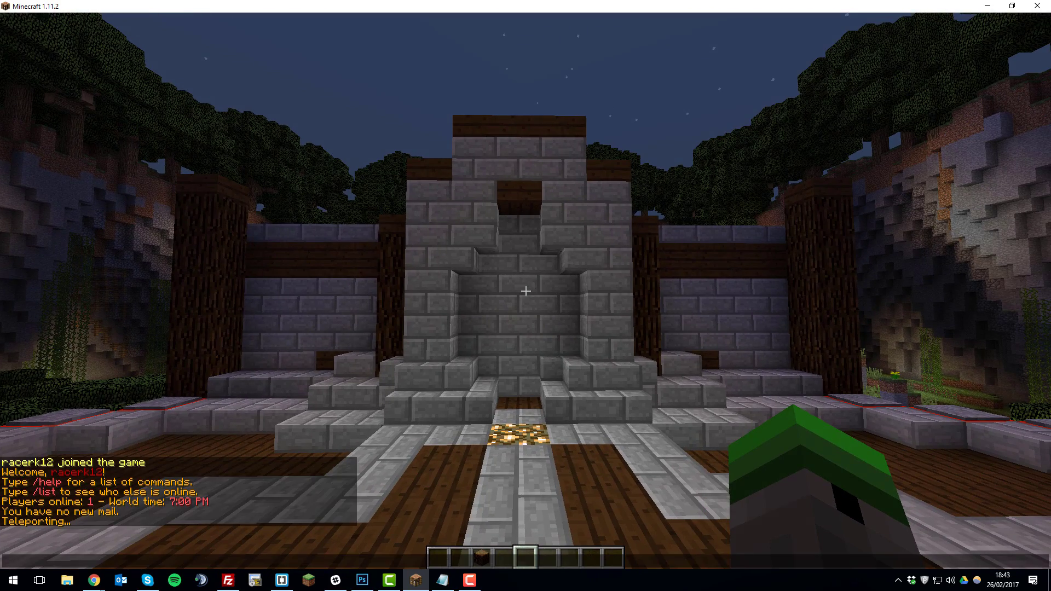
Step: Run /kitpvp in chat to list the plugin's commands
{"action": "type", "text": "/kit"}
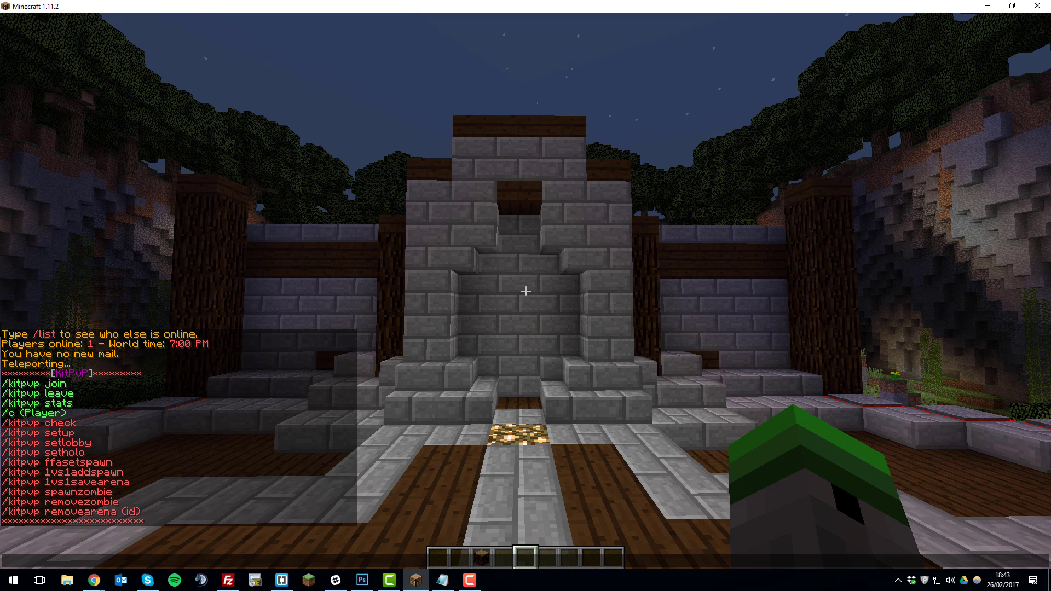
{"action": "mouse_move", "coordinate": [141, 501]}
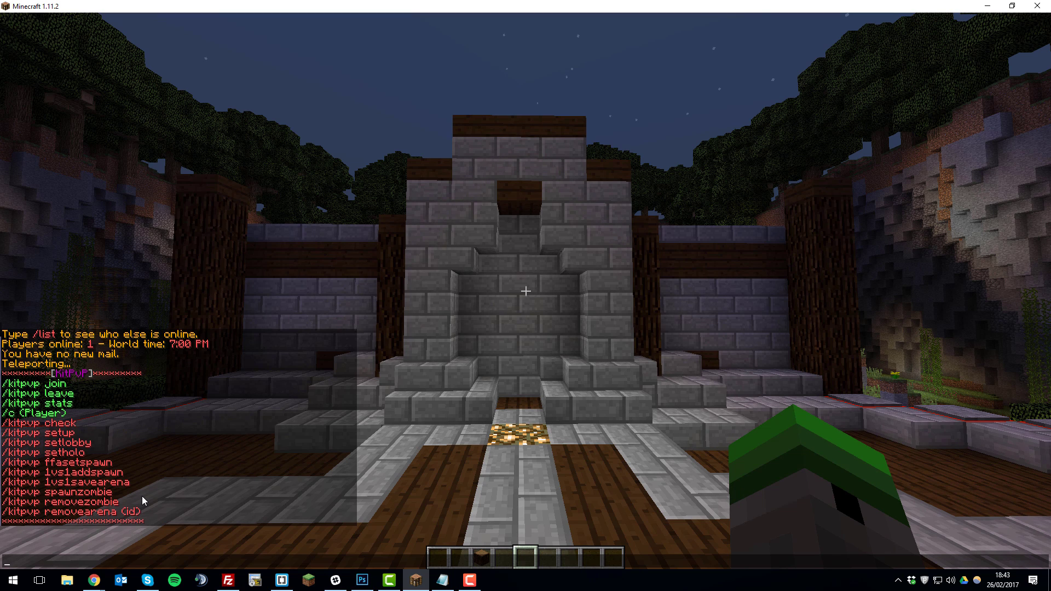
Step: Run /kitpvp setlobby to make the current spot the KitPvP lobby
{"action": "type", "text": "/kitp"}
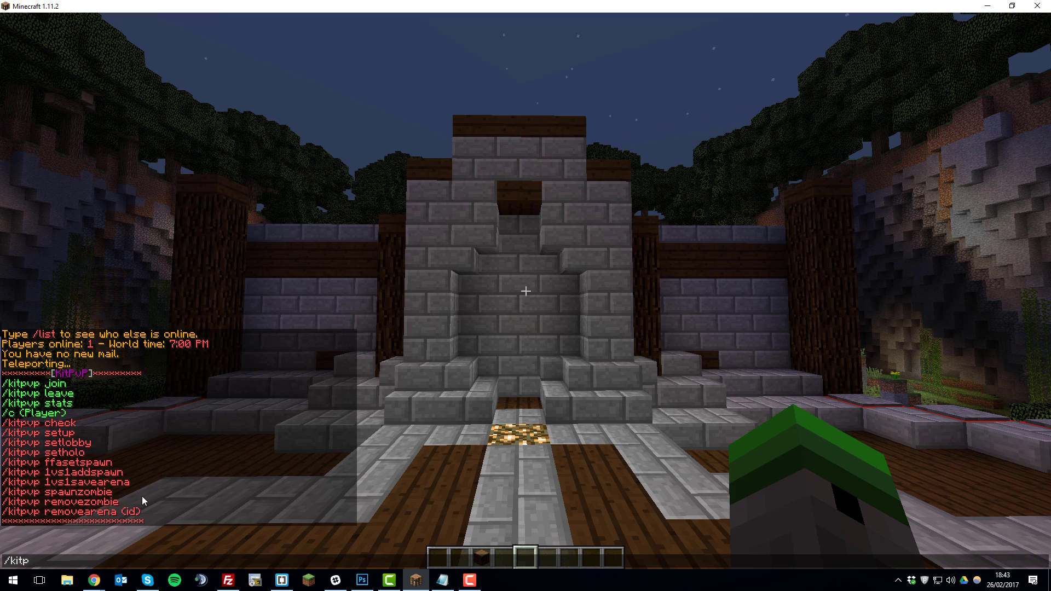
{"action": "type", "text": "vp"}
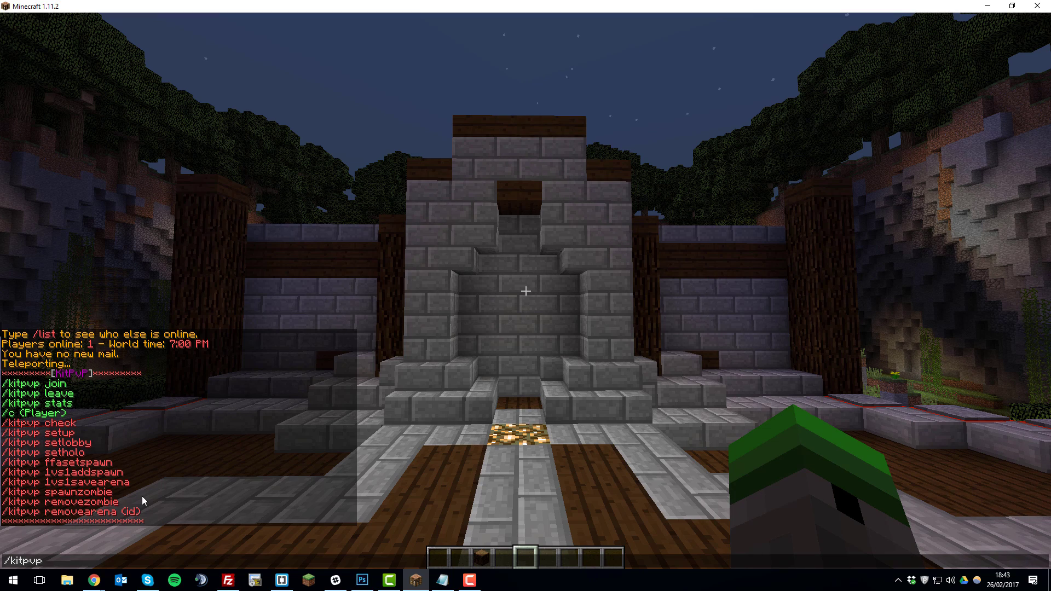
{"action": "key", "text": "Return"}
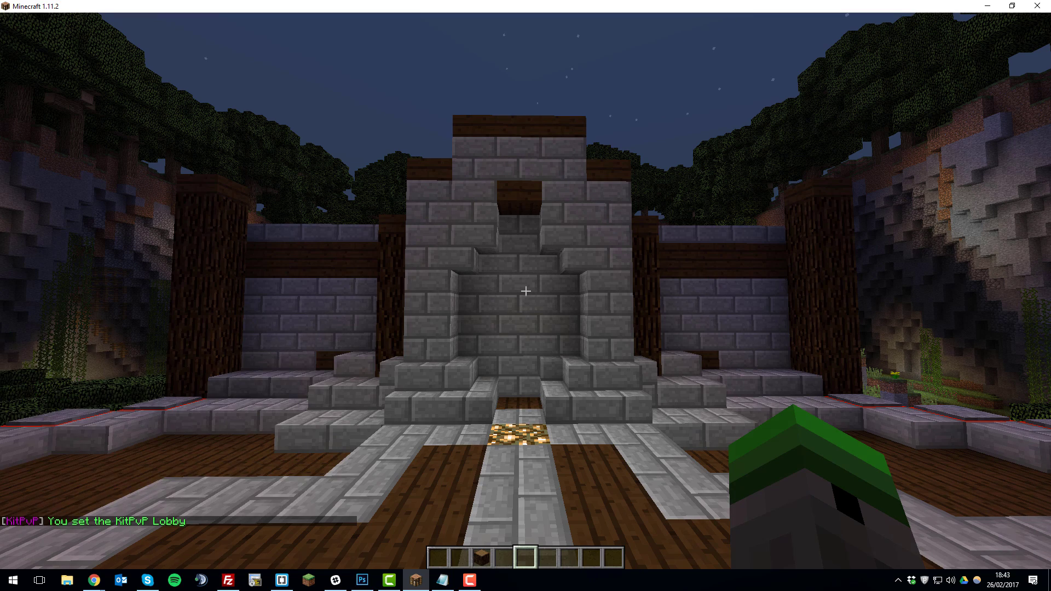
{"action": "mouse_move", "coordinate": [525, 291]}
{"action": "type", "text": "/kp ffaset"}
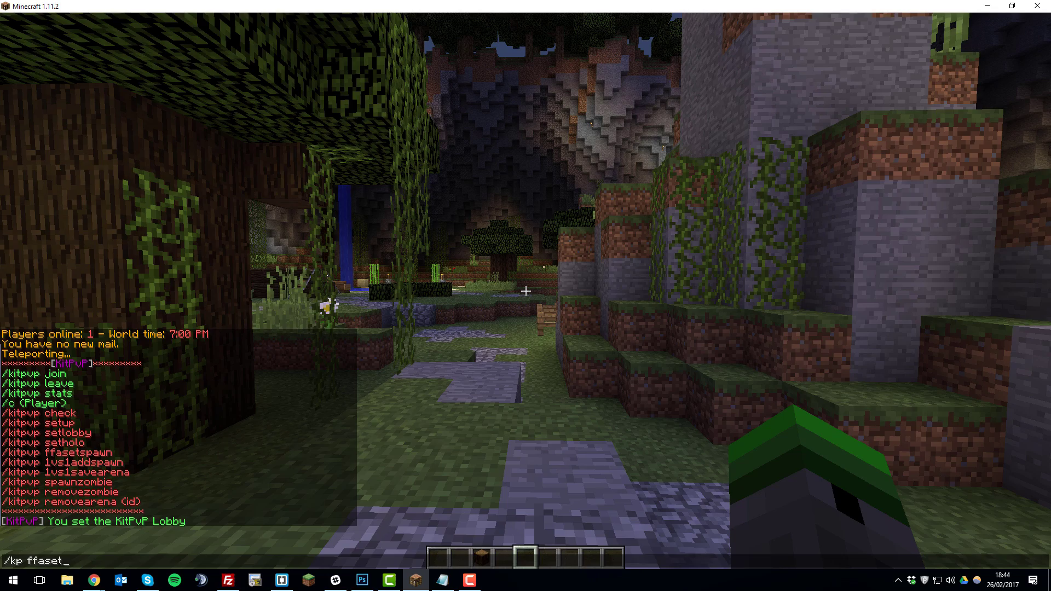
Step: Set the FFA spawn and add 1vs1 arena spawns 1 and 2 with /kp 1vs1addspawn
{"action": "key", "text": "Return"}
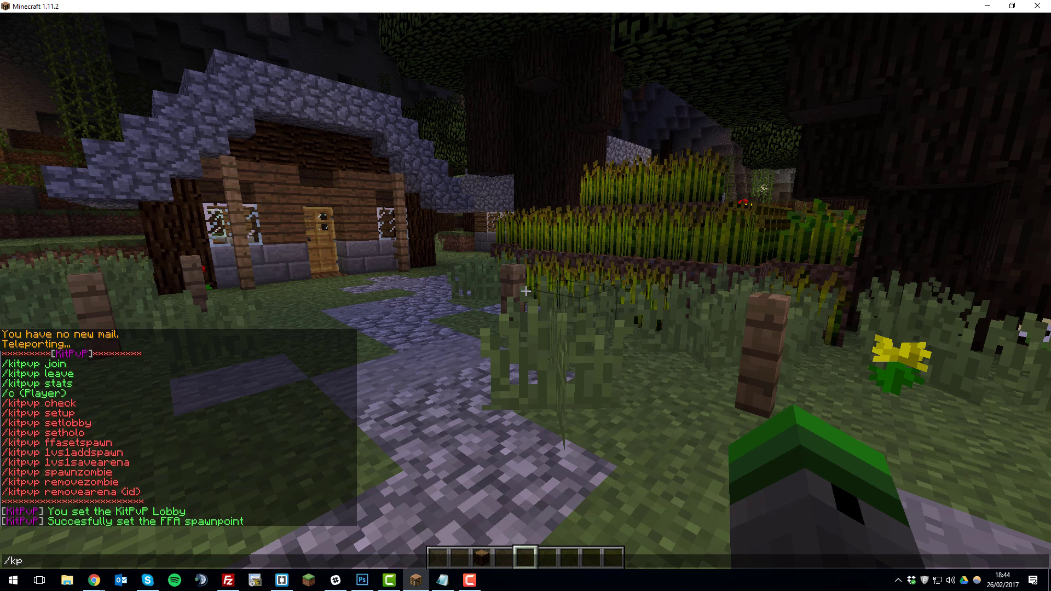
{"action": "type", "text": "1"}
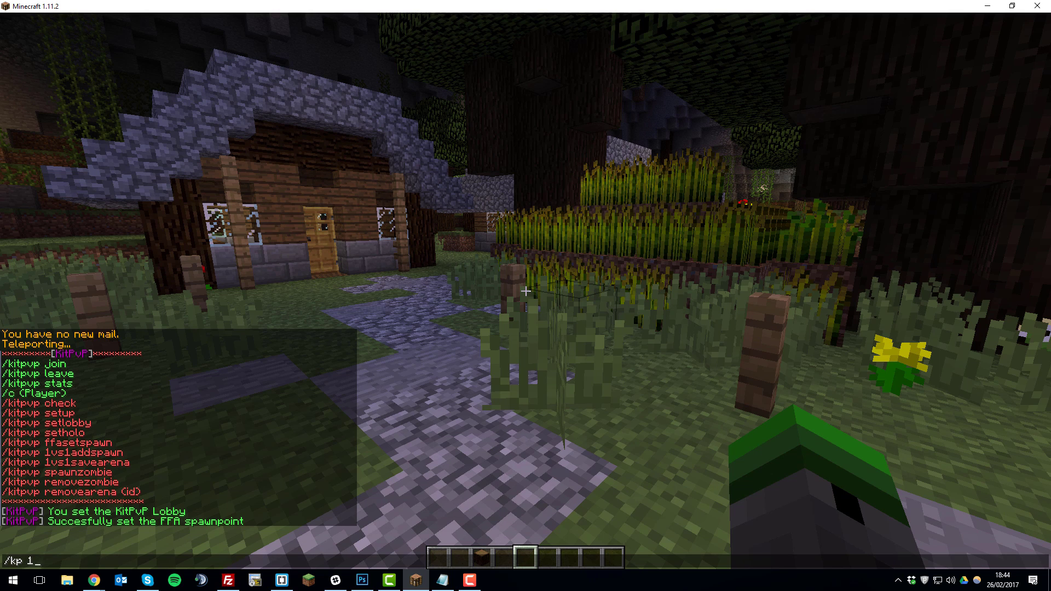
{"action": "type", "text": "vs1add"}
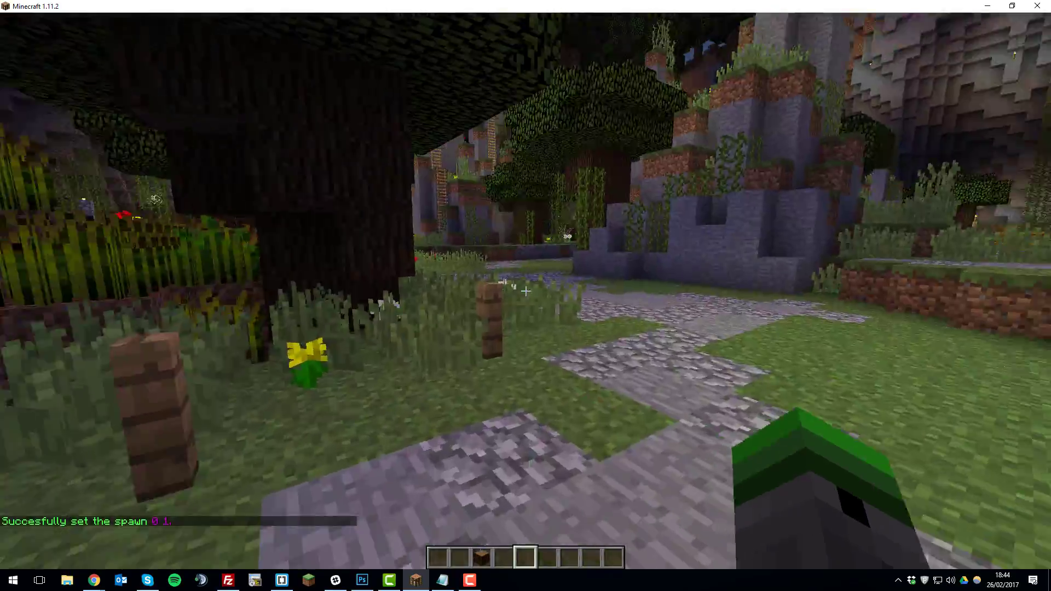
{"action": "mouse_move", "coordinate": [526, 291]}
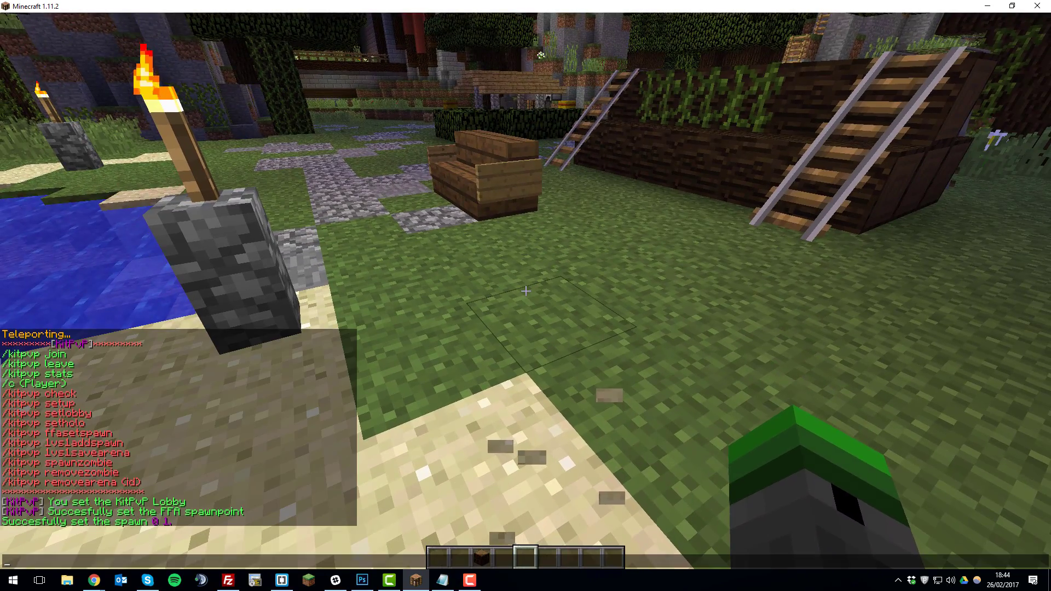
{"action": "type", "text": "/kp 1"}
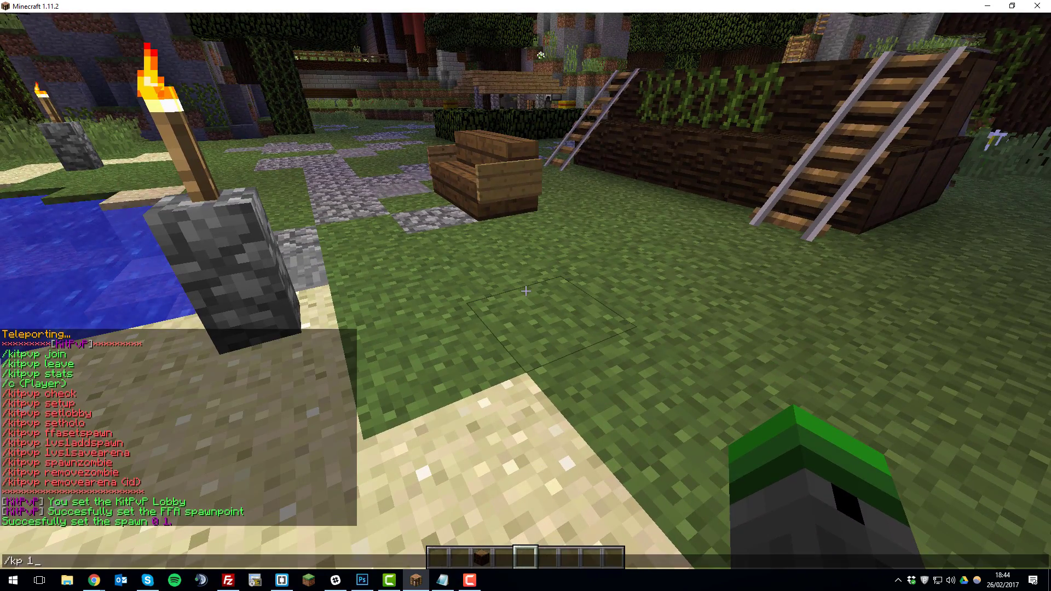
{"action": "type", "text": "vs1"}
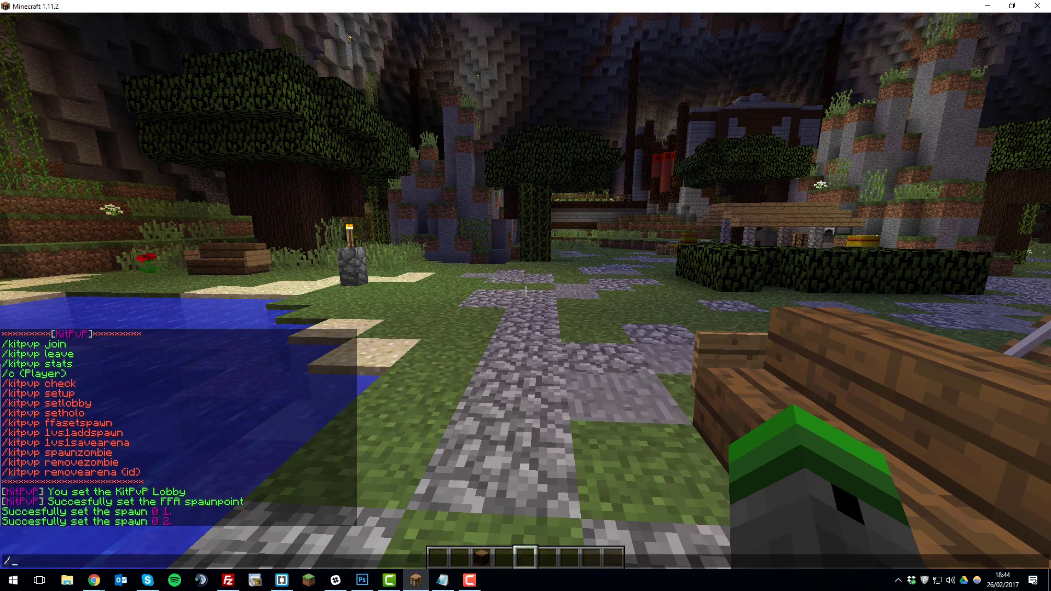
Step: Run /kp 1vs1savearena to save the 1vs1 arena
{"action": "type", "text": "kp 1vs"}
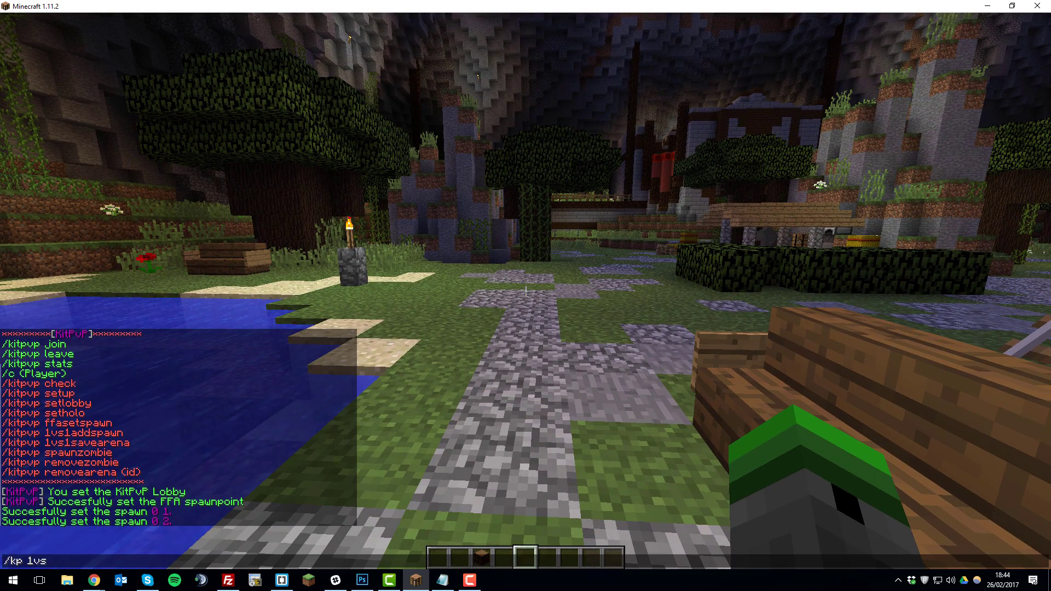
{"action": "type", "text": "1savearena"}
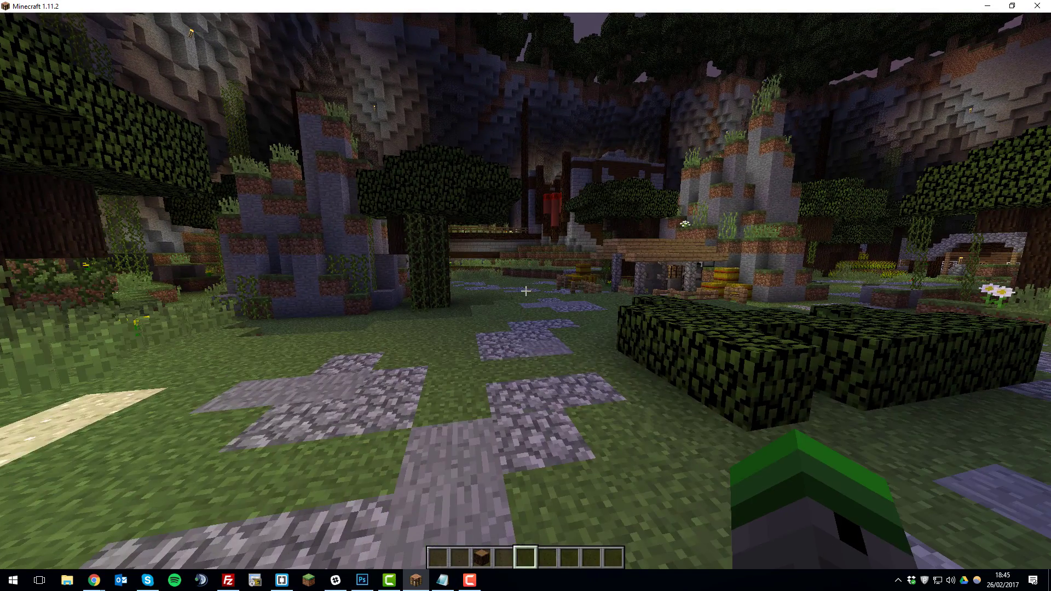
{"action": "mouse_move", "coordinate": [526, 291]}
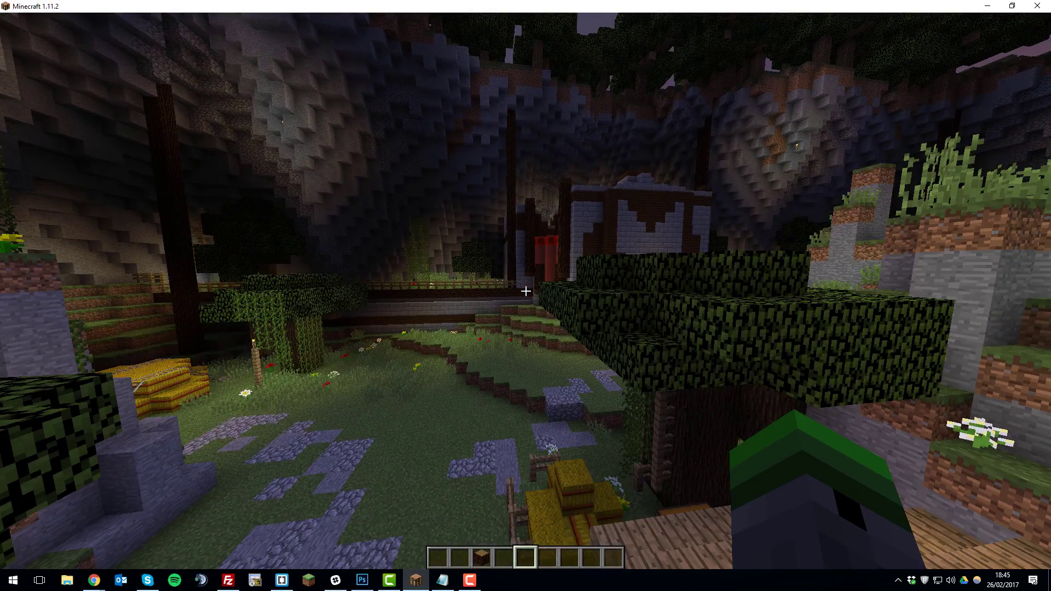
{"action": "mouse_move", "coordinate": [526, 290]}
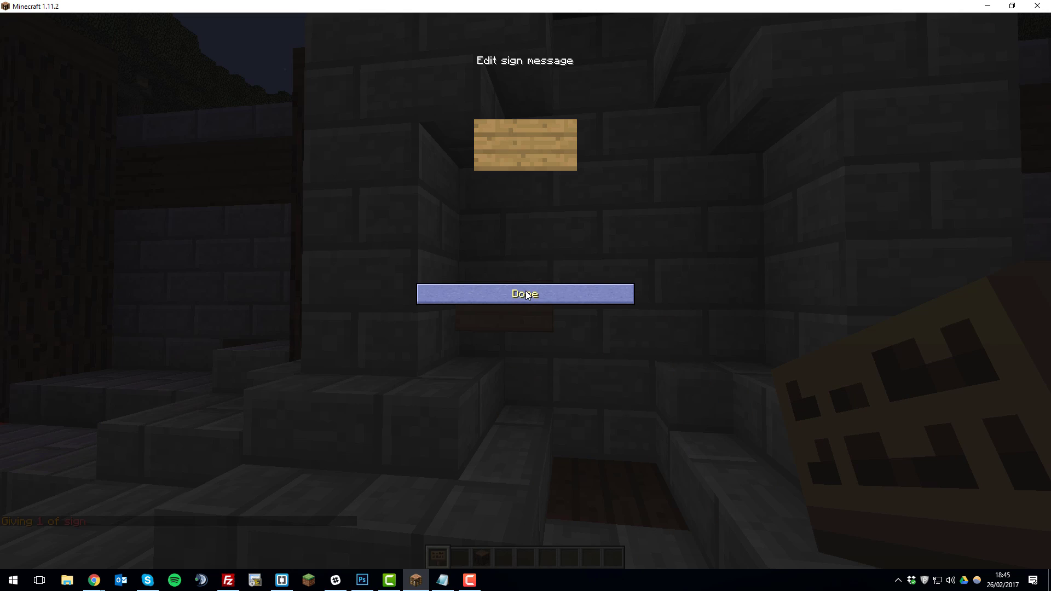
Step: Write three [kitpvp] wall signs for FFA join, 1vs1 join and leave
{"action": "type", "text": "[kitpvp"}
{"action": "type", "text": "f"}
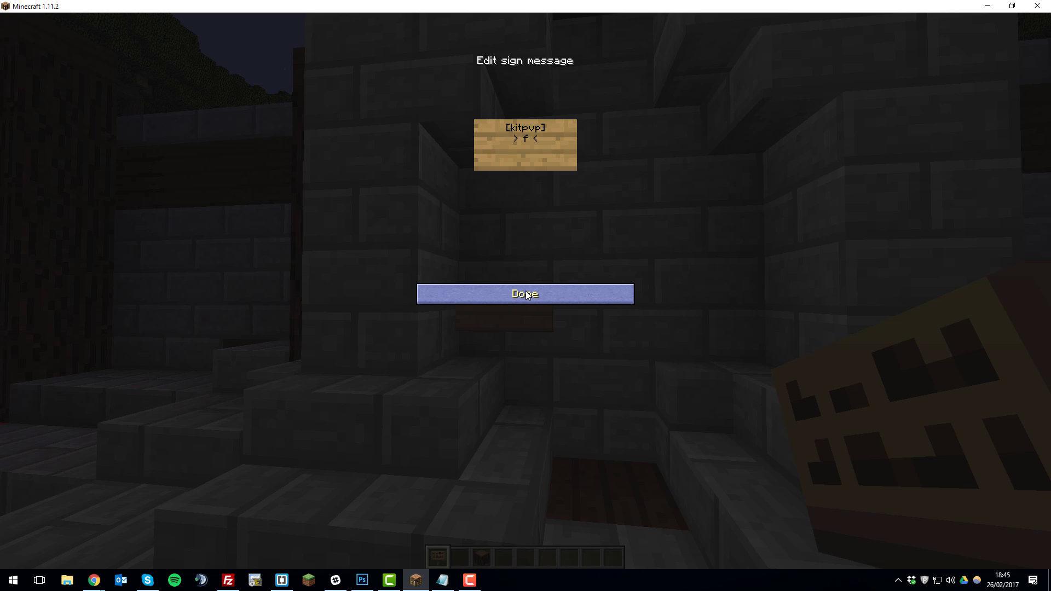
{"action": "left_click", "coordinate": [525, 293]}
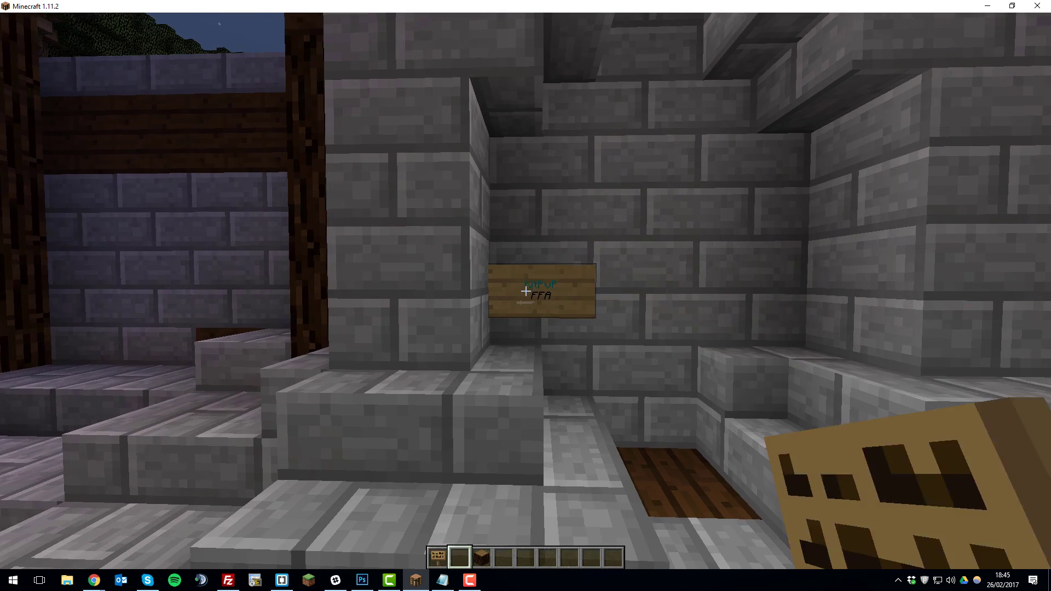
{"action": "mouse_move", "coordinate": [525, 292]}
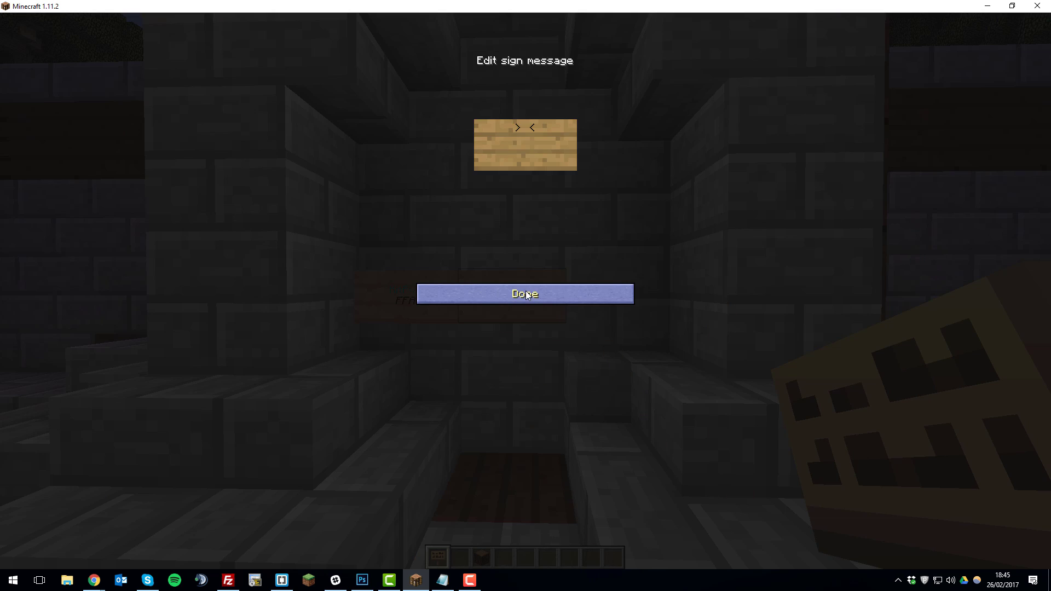
{"action": "type", "text": "Ckitpvp]"}
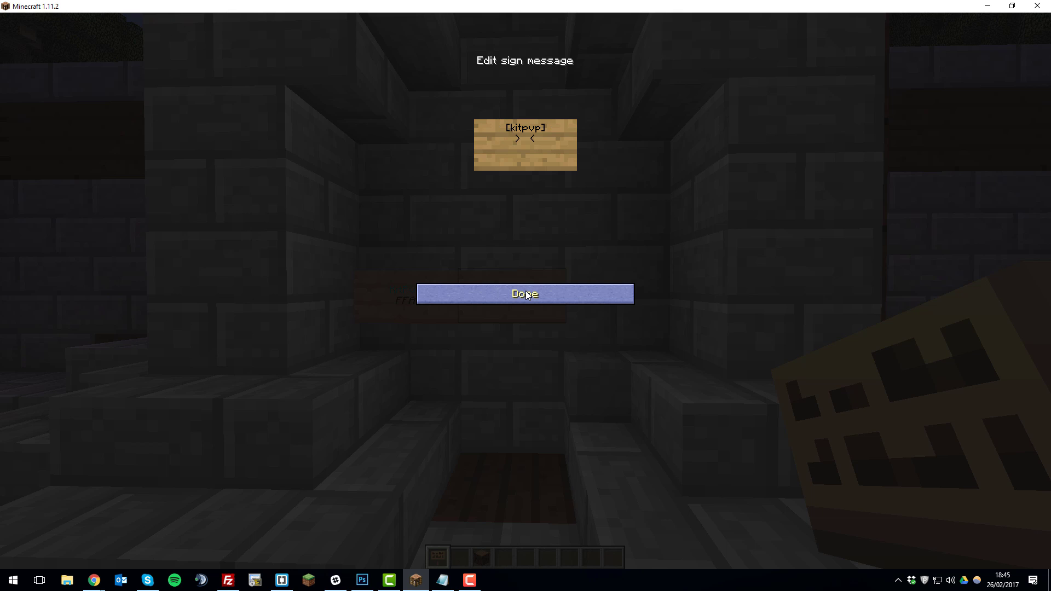
{"action": "left_click", "coordinate": [524, 294]}
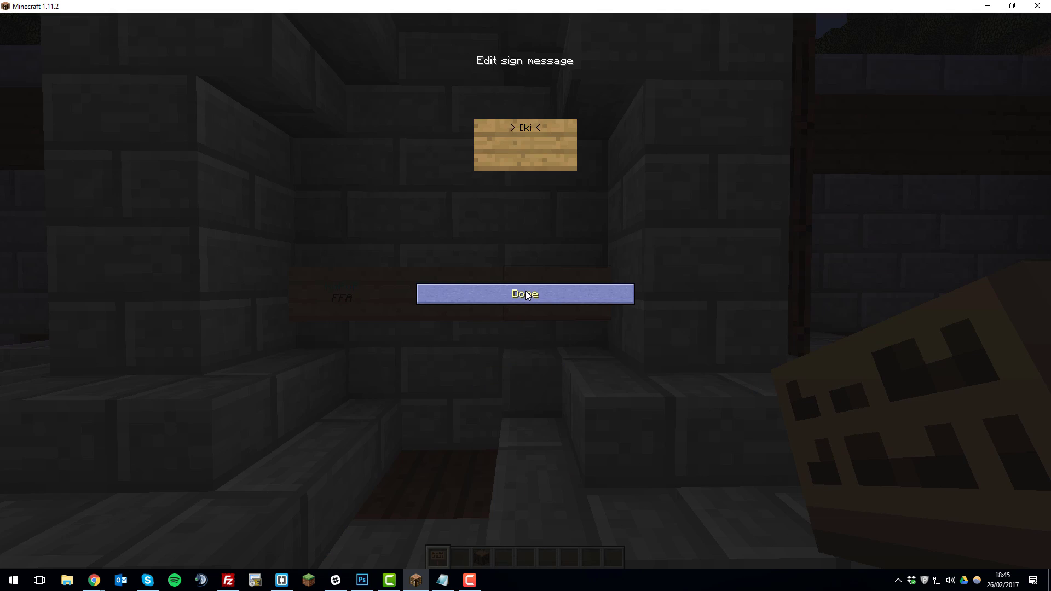
{"action": "type", "text": "[kitpvp]"}
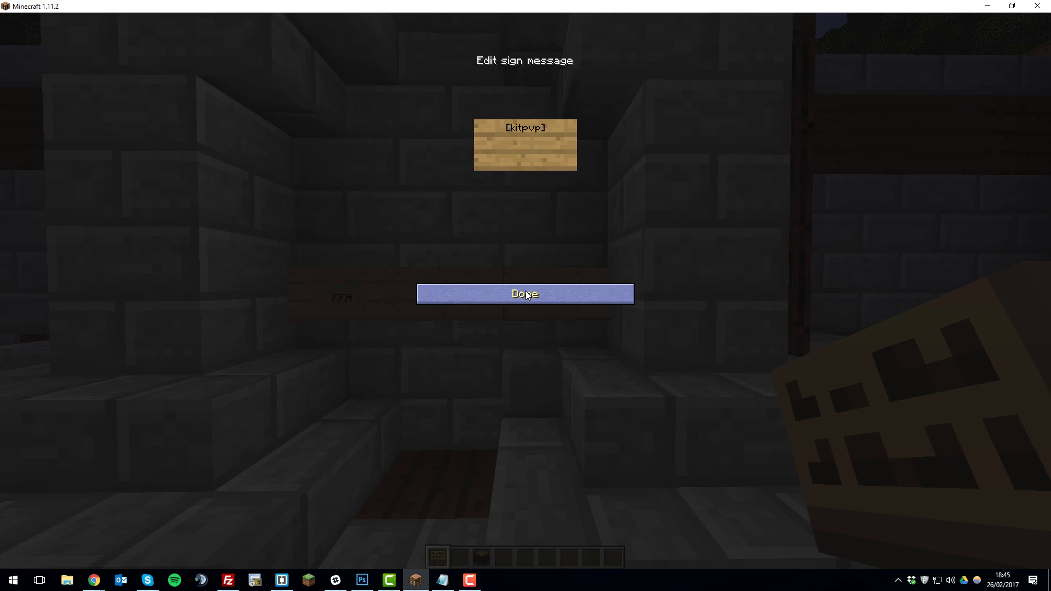
{"action": "left_click", "coordinate": [524, 293]}
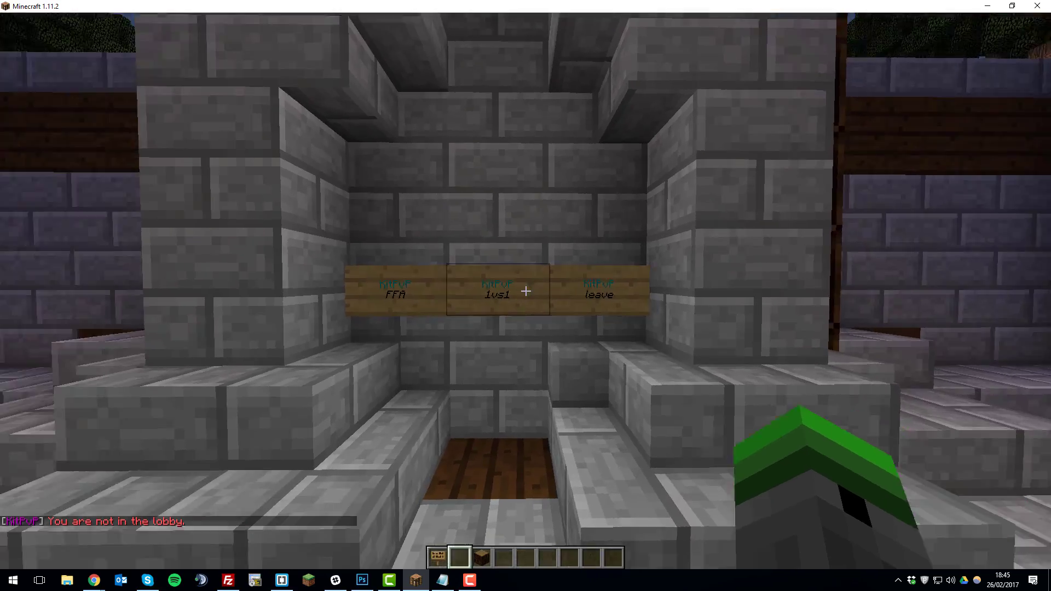
{"action": "mouse_move", "coordinate": [525, 291]}
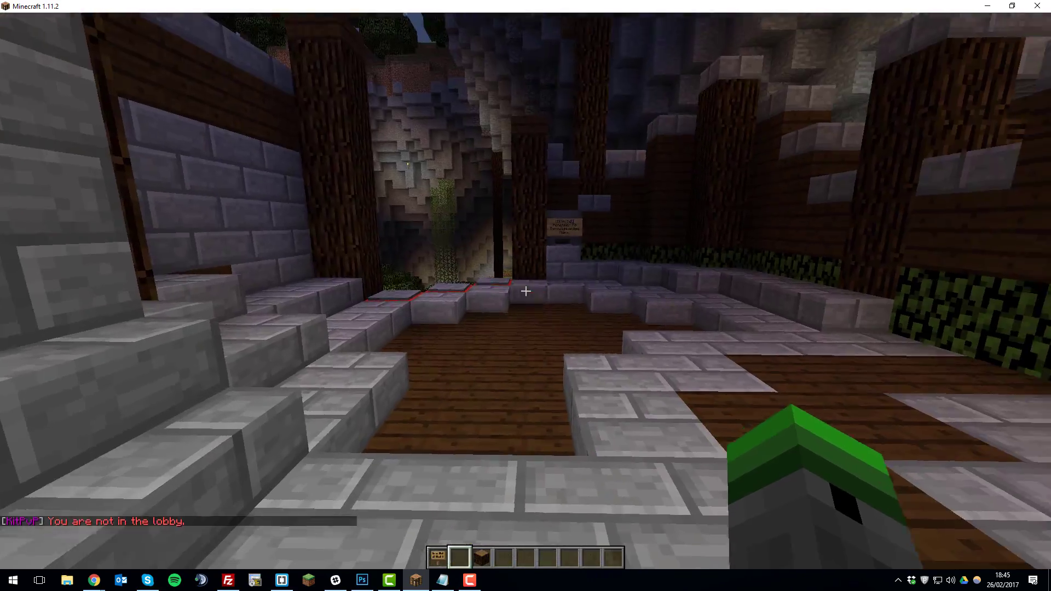
{"action": "mouse_move", "coordinate": [525, 290]}
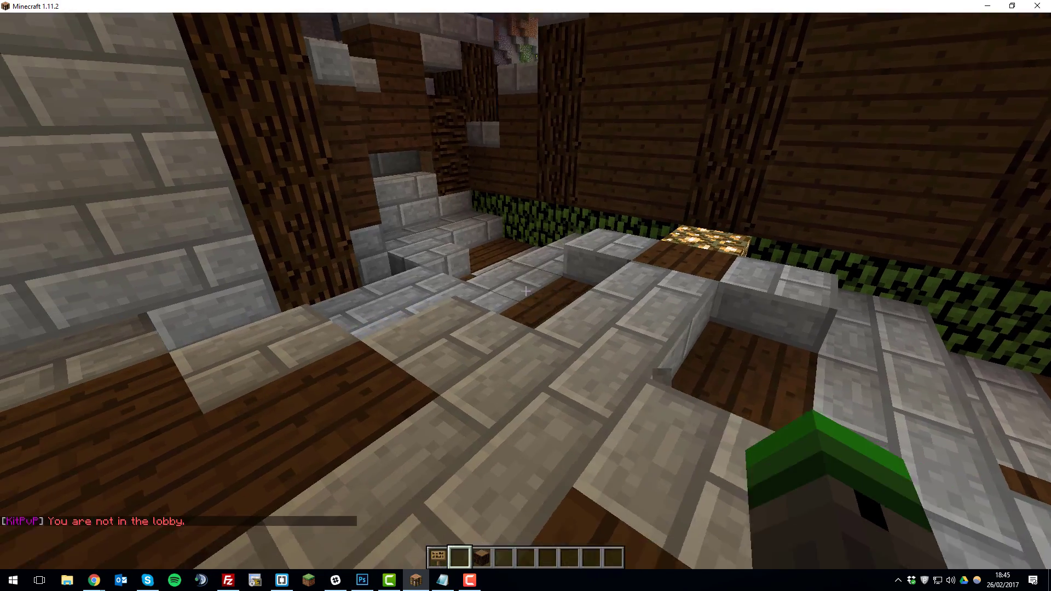
{"action": "mouse_move", "coordinate": [525, 289]}
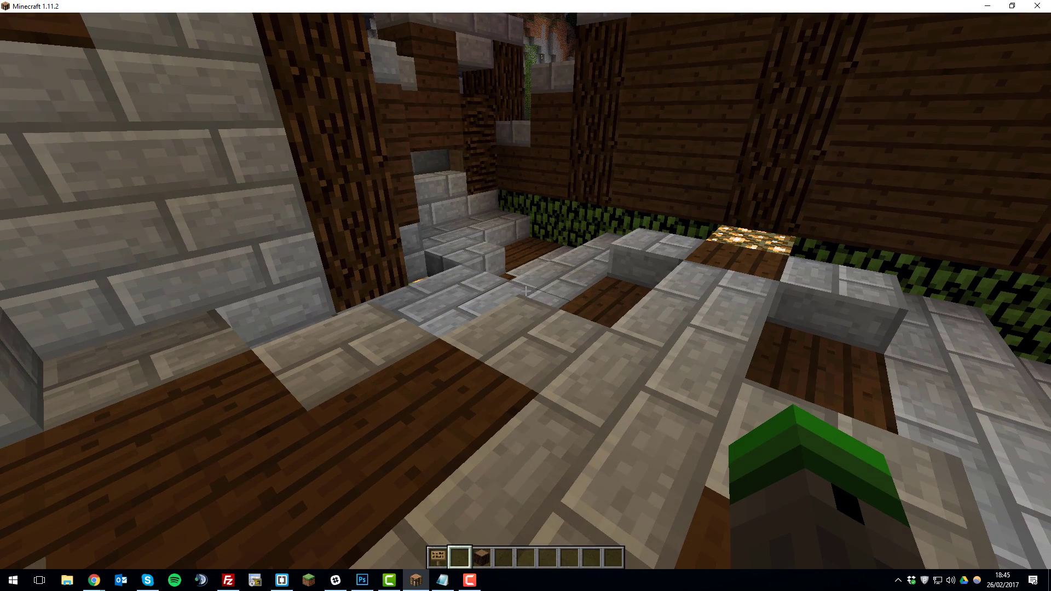
{"action": "mouse_move", "coordinate": [526, 291]}
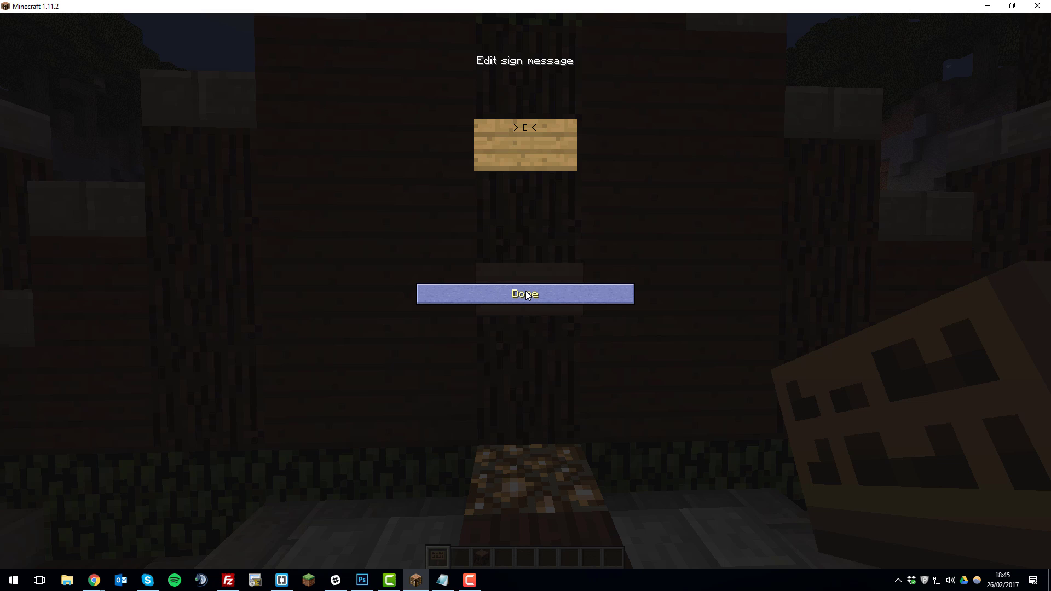
Step: Write a [kitpvp] join sign on the wooden wall showing the 0/50 player count
{"action": "type", "text": "[kitpvp]"}
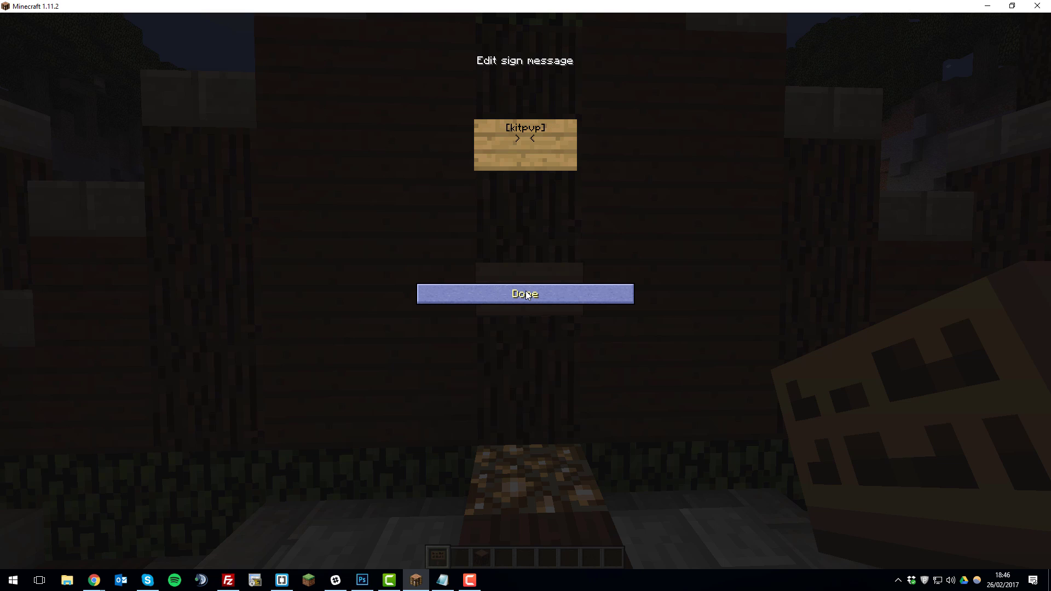
{"action": "left_click", "coordinate": [525, 294]}
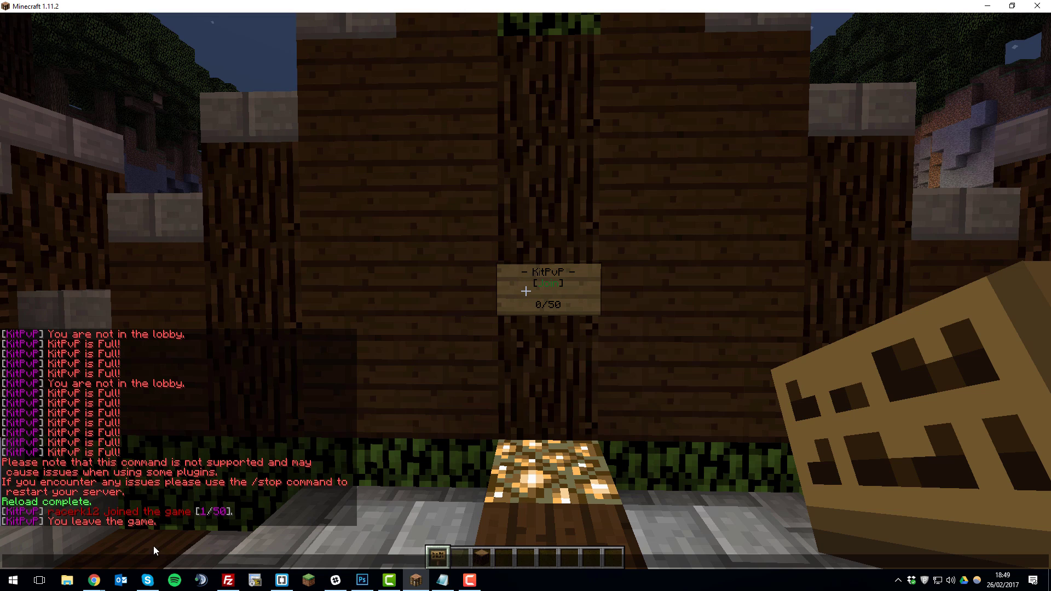
{"action": "left_click", "coordinate": [93, 580]}
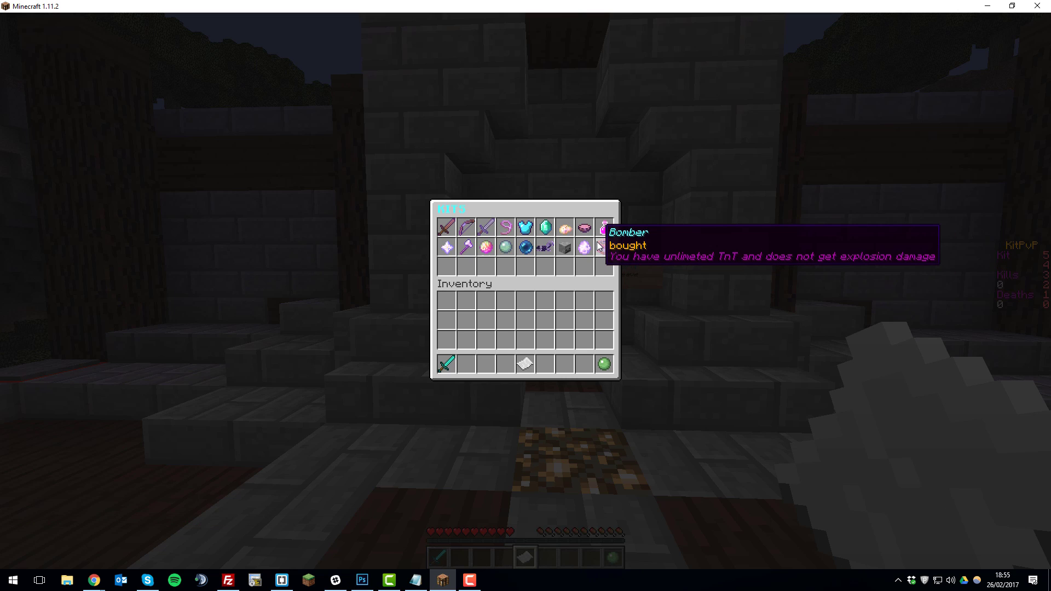
{"action": "mouse_move", "coordinate": [603, 228]}
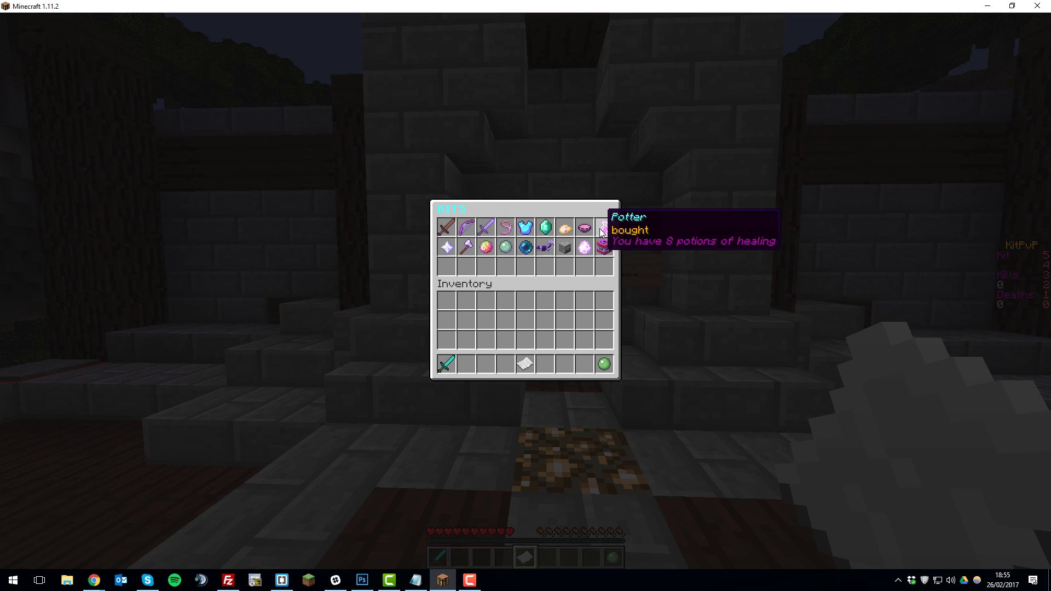
{"action": "mouse_move", "coordinate": [484, 233]}
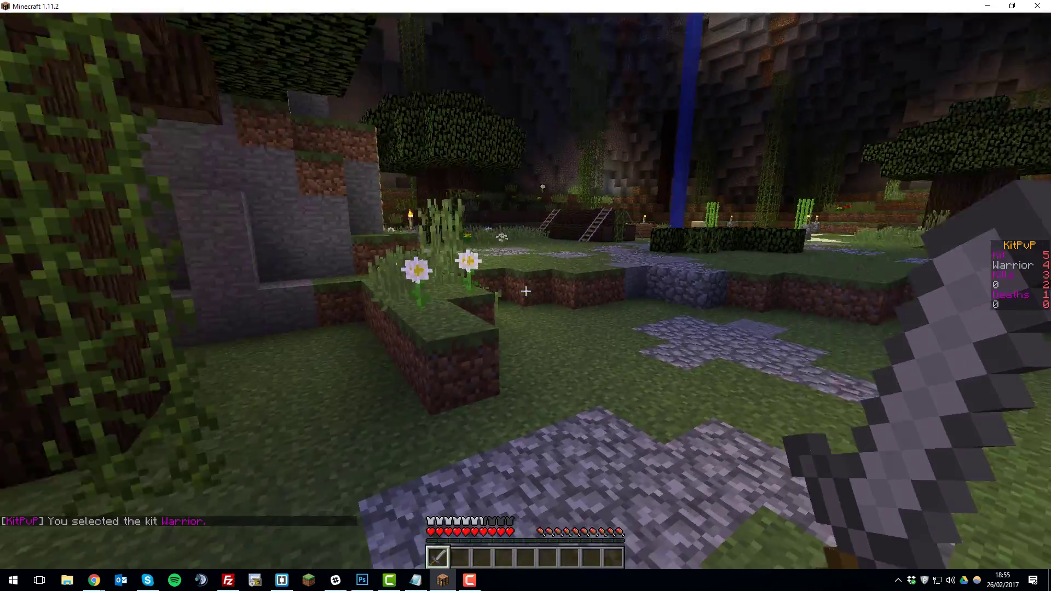
{"action": "mouse_move", "coordinate": [525, 291]}
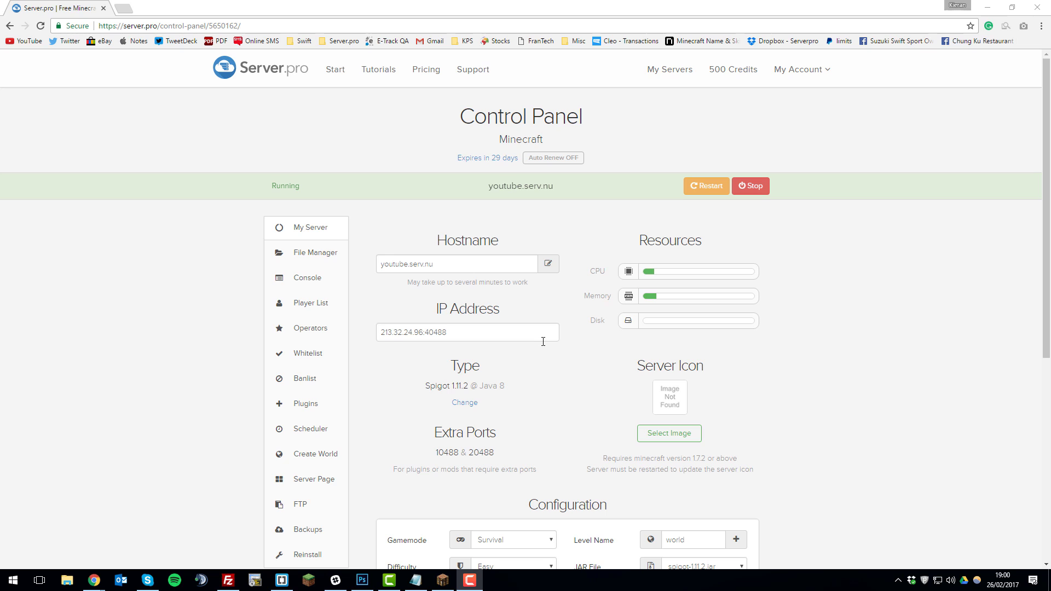
{"action": "mouse_move", "coordinate": [550, 352]}
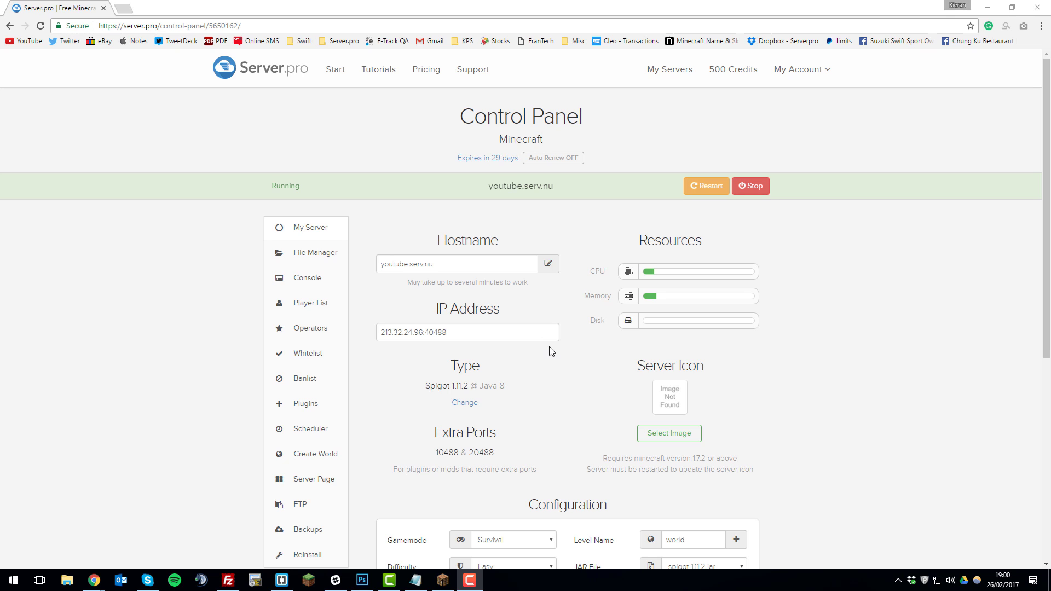
{"action": "mouse_move", "coordinate": [315, 257]}
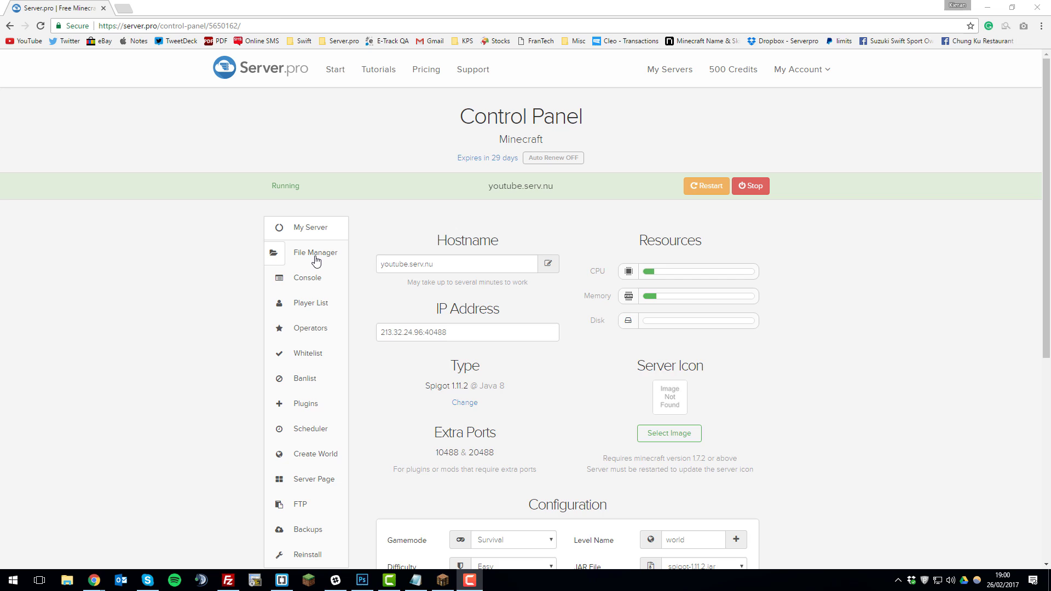
Step: Show the server's plugins folder listing KitPvP and KitPvP.jar
{"action": "left_click", "coordinate": [315, 253]}
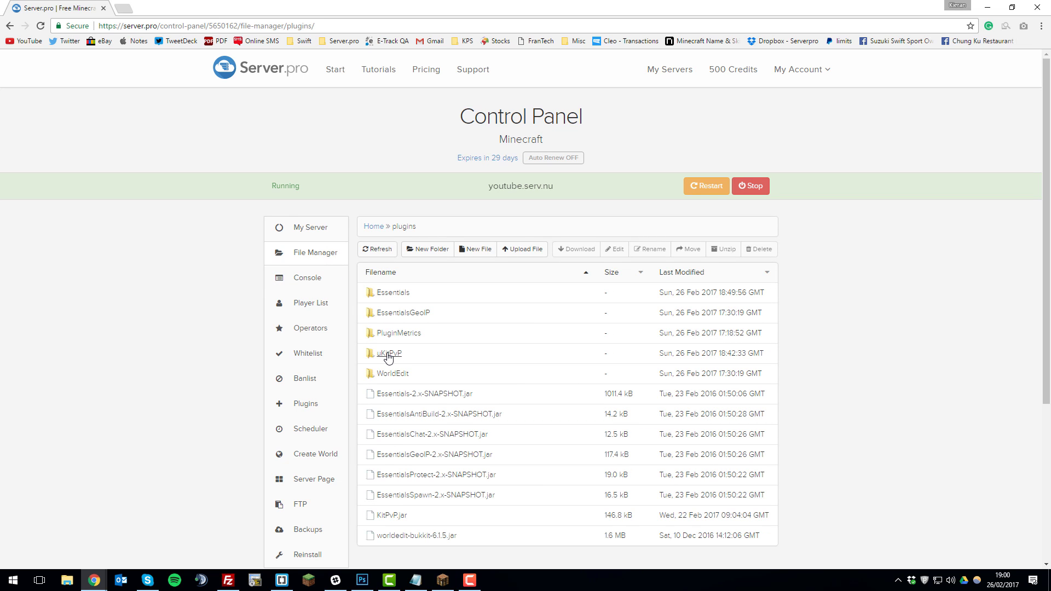
Step: In uKitPvP config.yml set DisableItemDrop false and MaxIngamePlayers 10, then save
{"action": "left_click", "coordinate": [390, 353]}
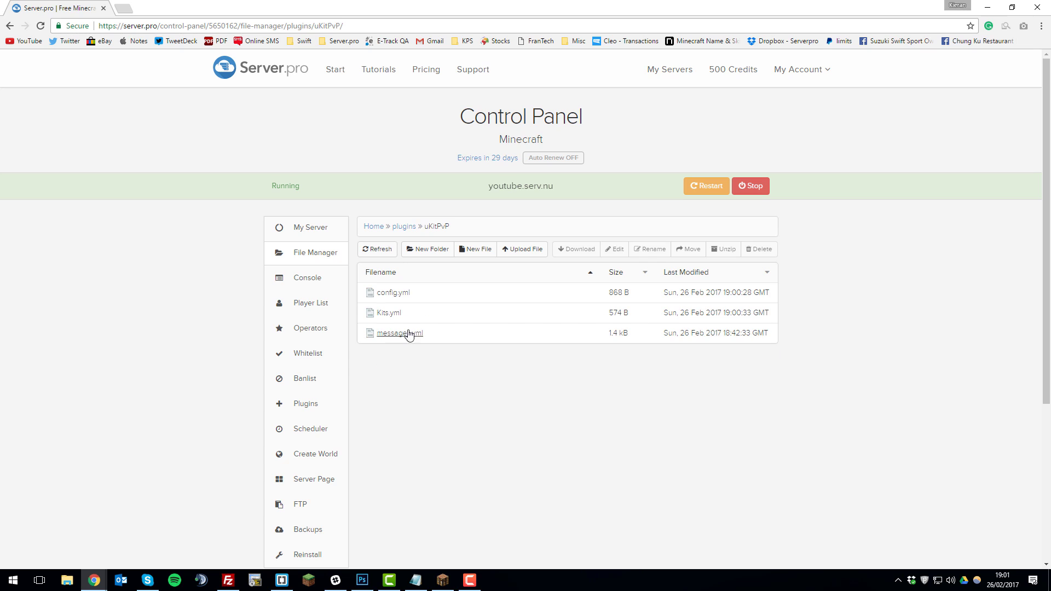
{"action": "mouse_move", "coordinate": [448, 362]}
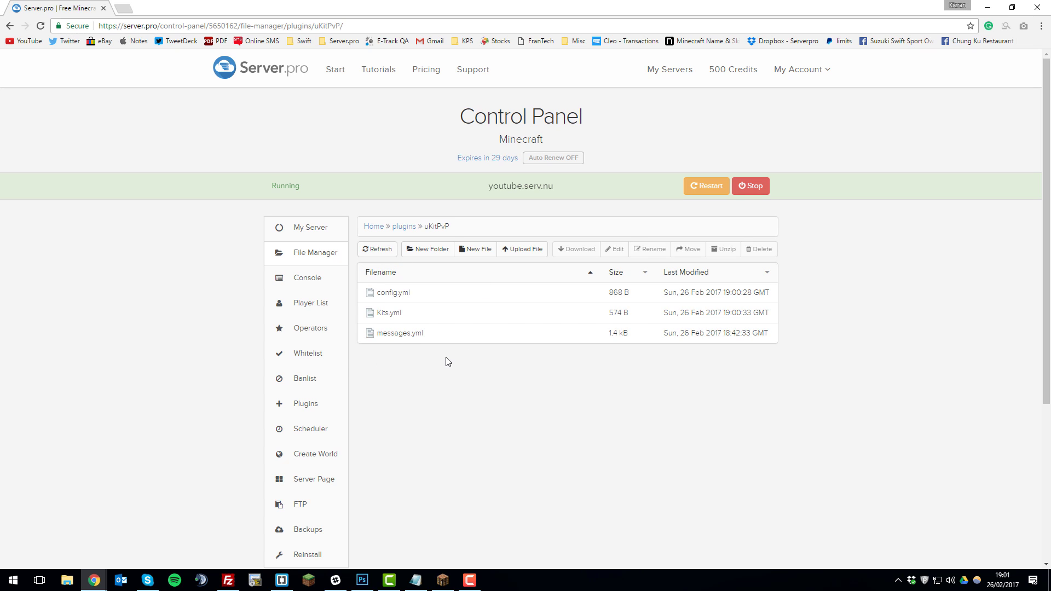
{"action": "mouse_move", "coordinate": [403, 302]}
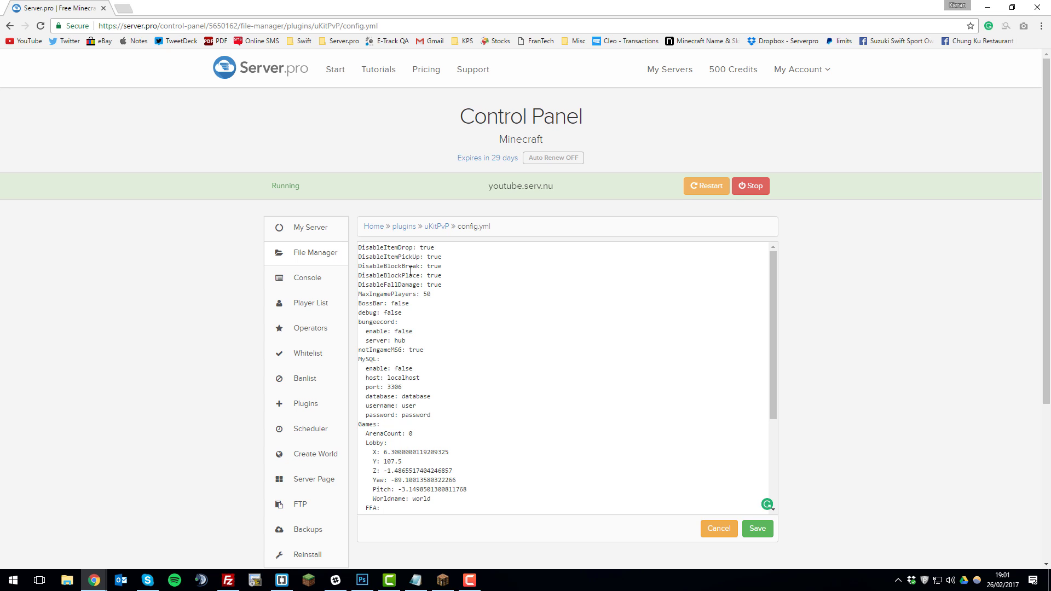
{"action": "mouse_move", "coordinate": [418, 319]}
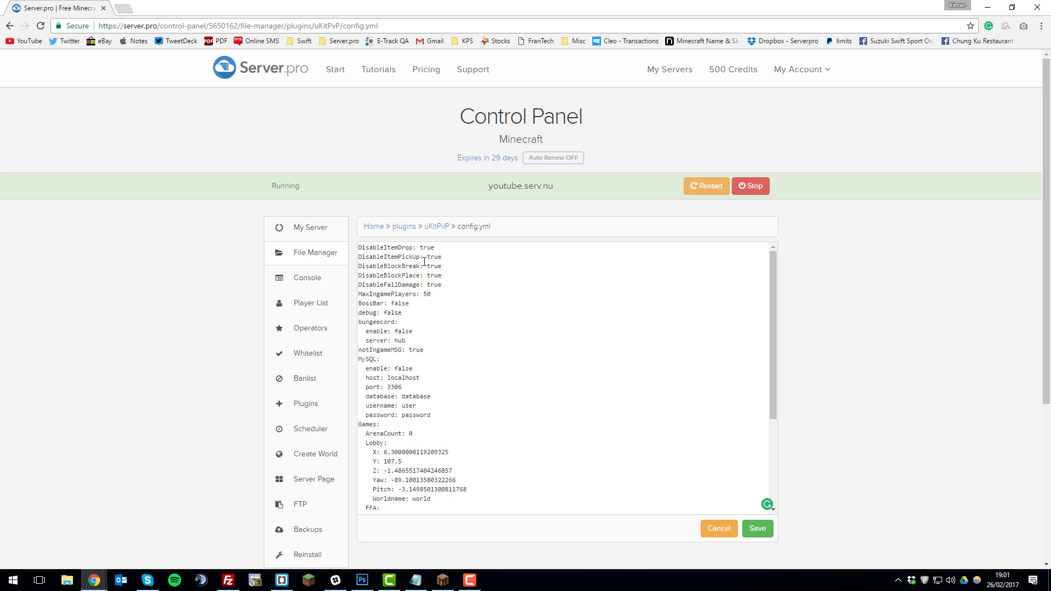
{"action": "mouse_move", "coordinate": [427, 251]}
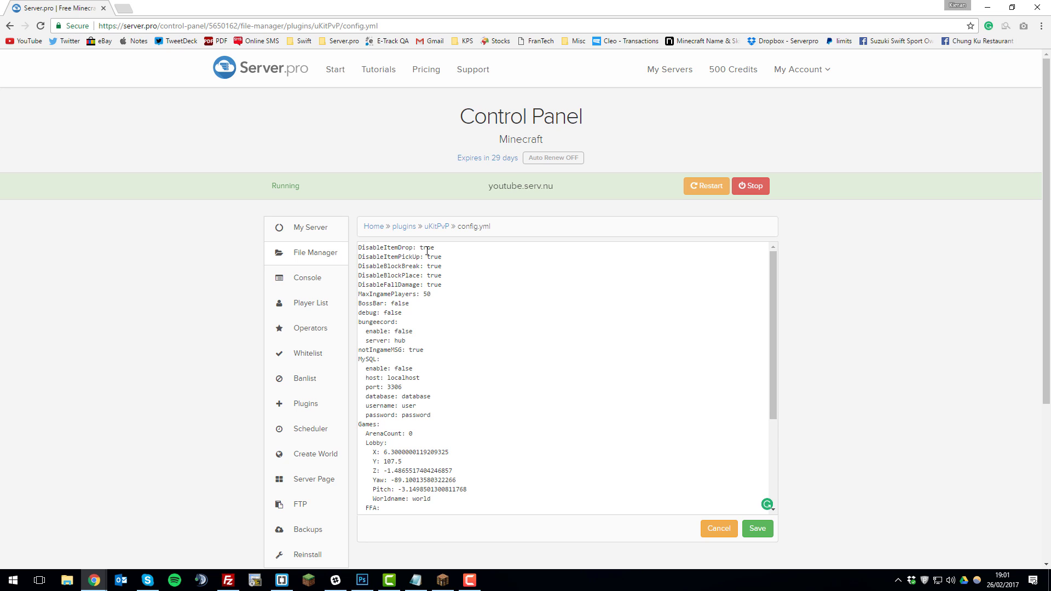
{"action": "type", "text": "false"}
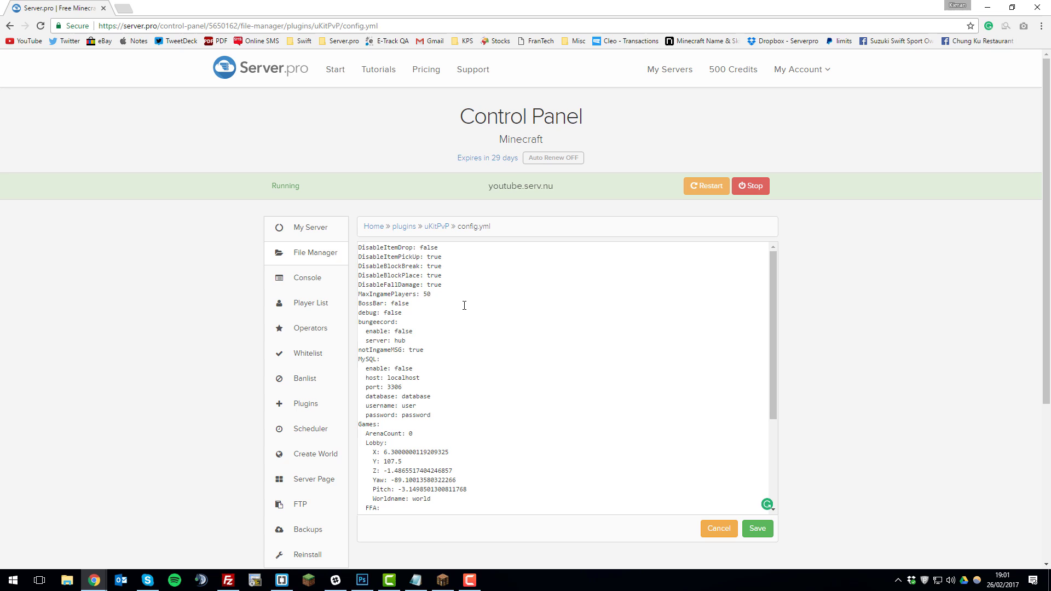
{"action": "type", "text": "10"}
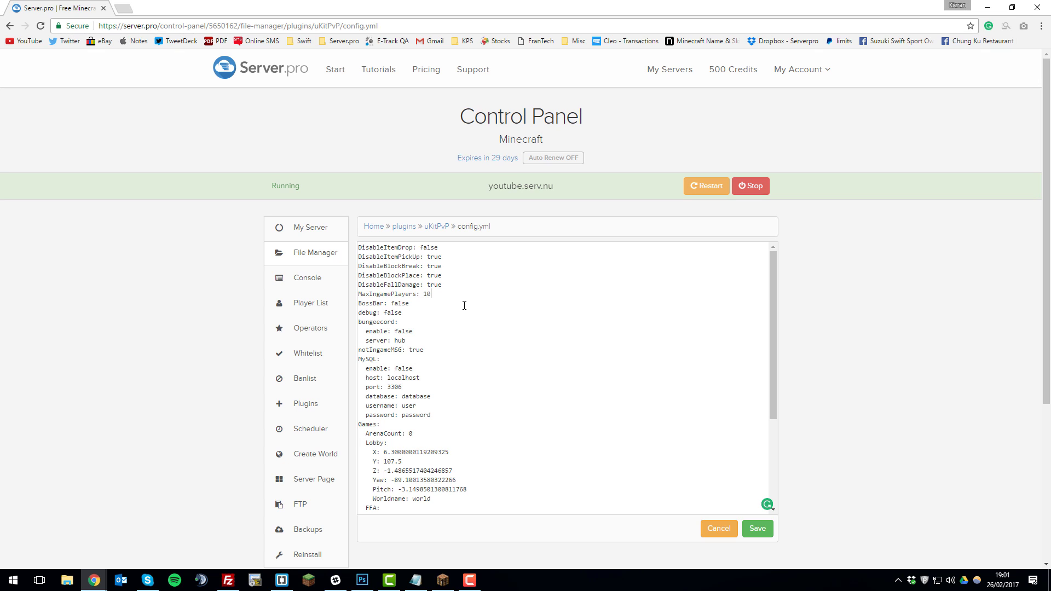
{"action": "mouse_move", "coordinate": [430, 338]}
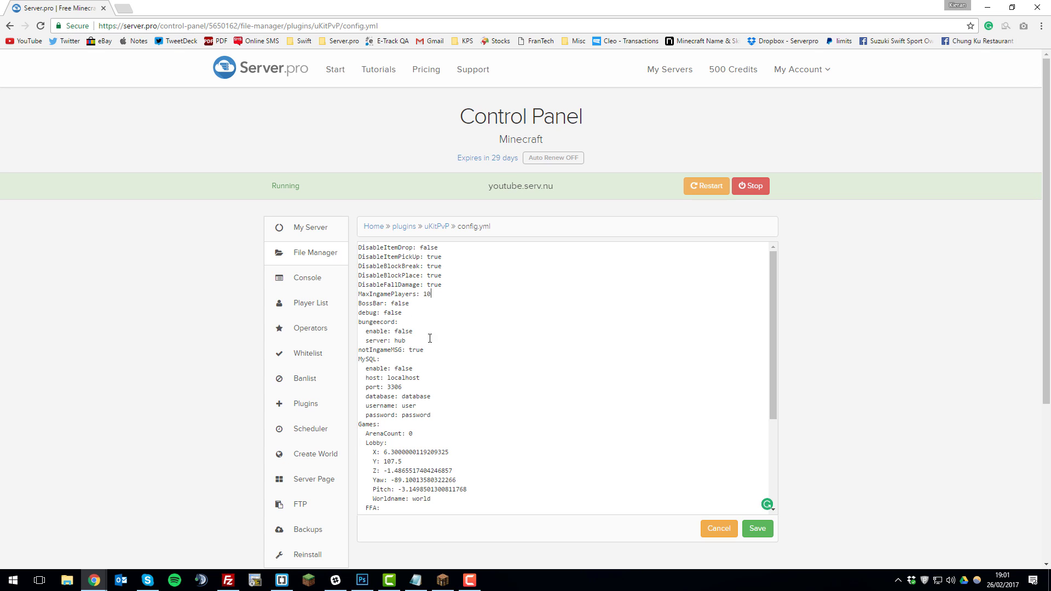
{"action": "scroll", "scroll_direction": "down", "scroll_amount": 3}
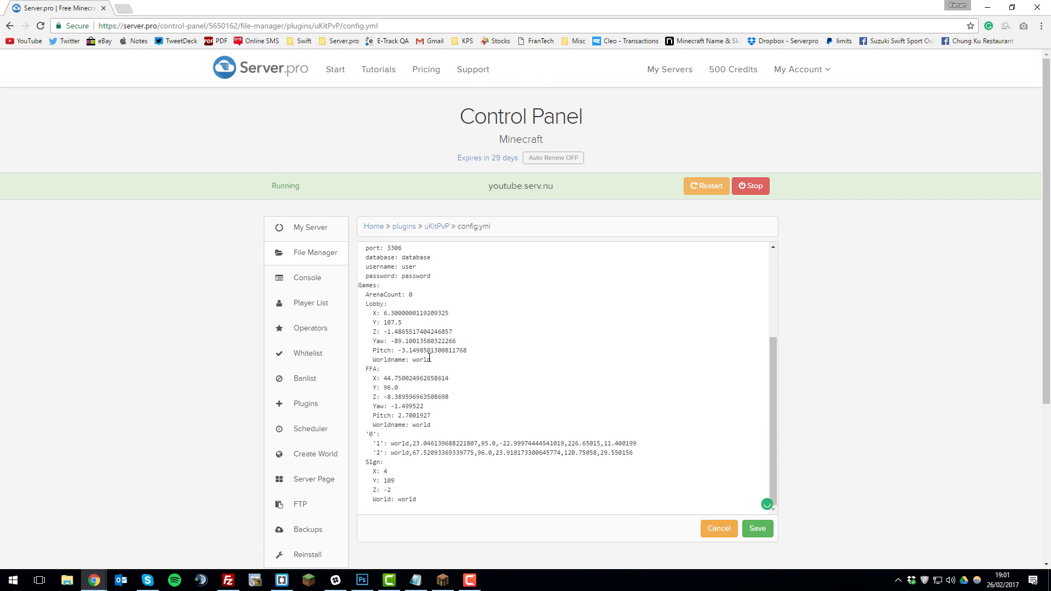
{"action": "scroll", "scroll_direction": "up", "scroll_amount": 3}
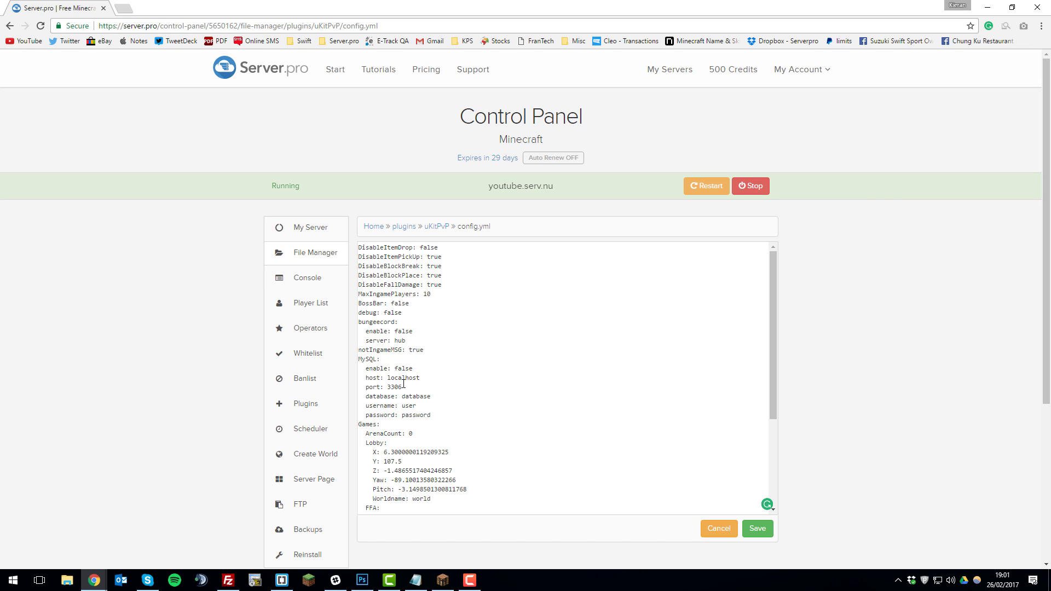
{"action": "mouse_move", "coordinate": [471, 261]}
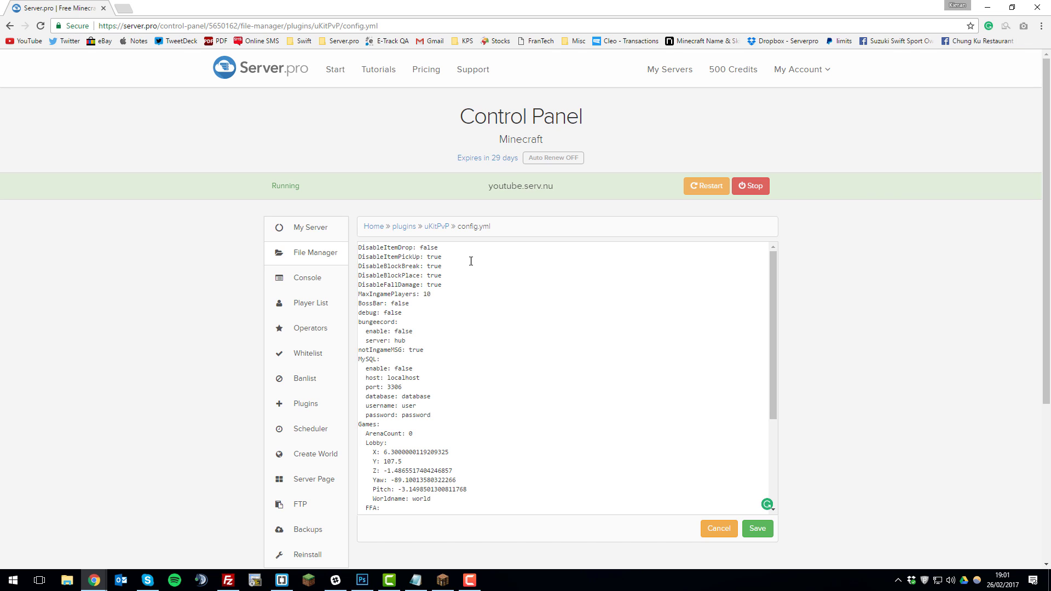
{"action": "left_click", "coordinate": [436, 226]}
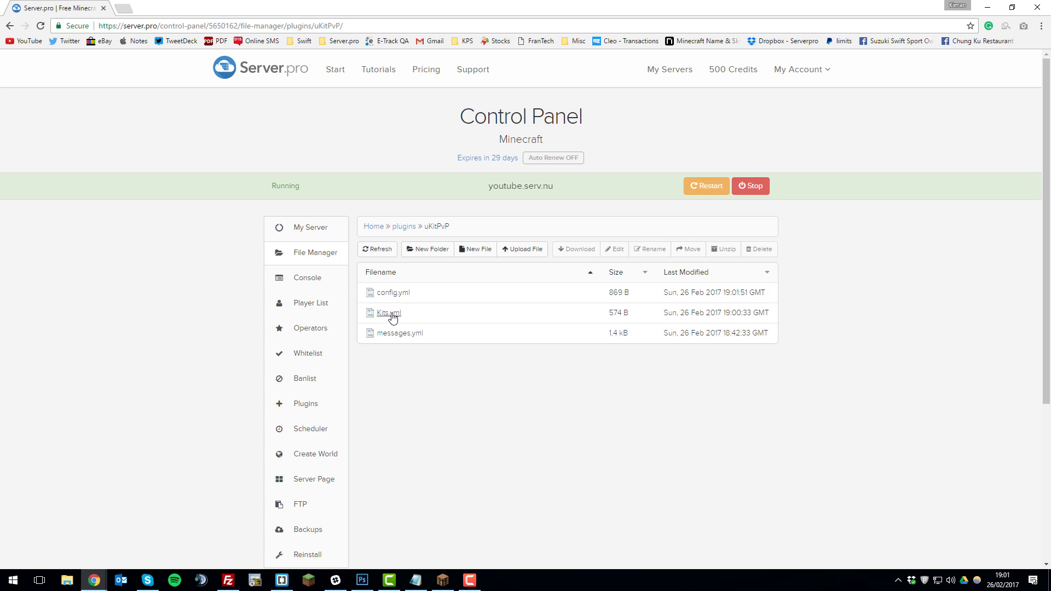
Step: Set Skorpion to false in Kits.yml, save, verify the change and return to the uKitPvP folder
{"action": "left_click", "coordinate": [388, 313]}
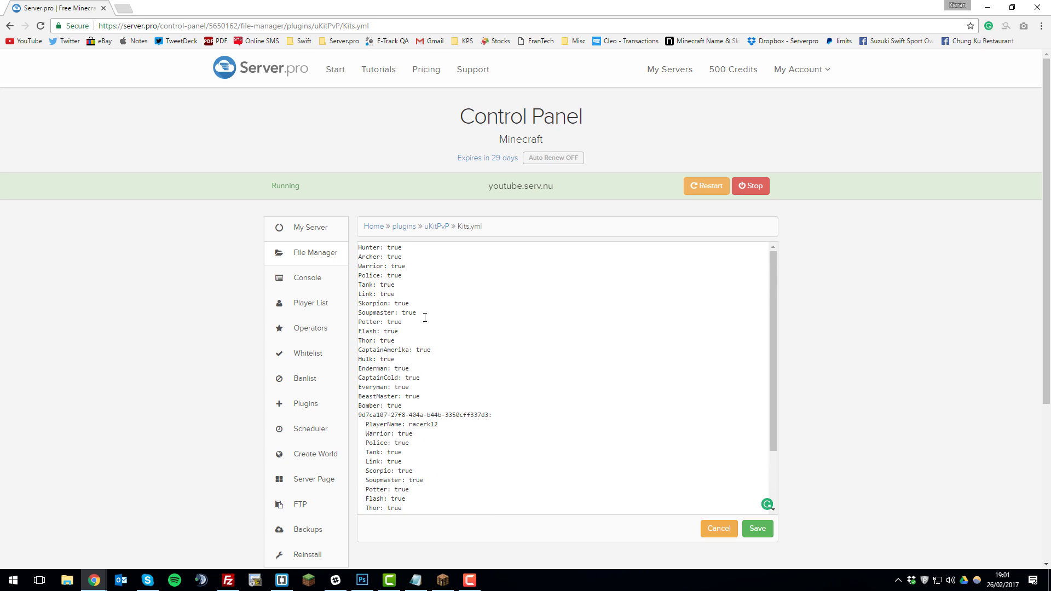
{"action": "mouse_move", "coordinate": [409, 313]}
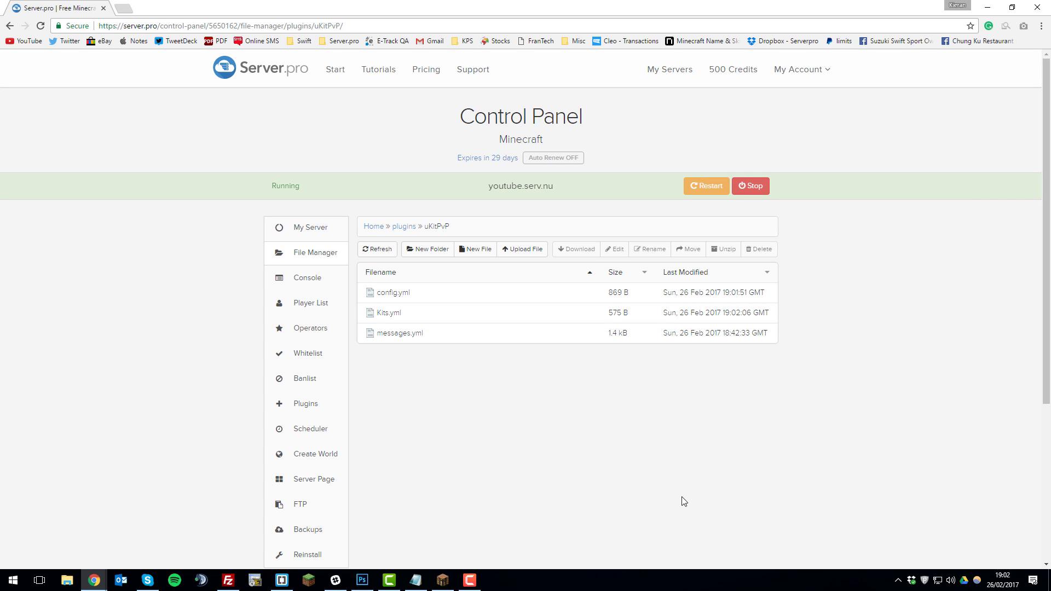
{"action": "mouse_move", "coordinate": [388, 313]}
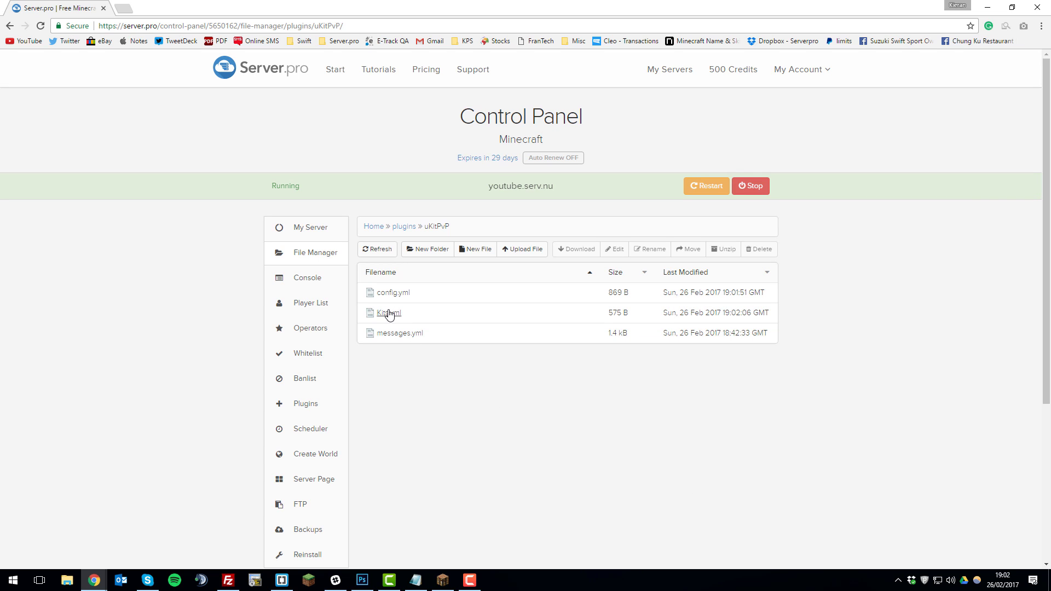
{"action": "left_click", "coordinate": [389, 312]}
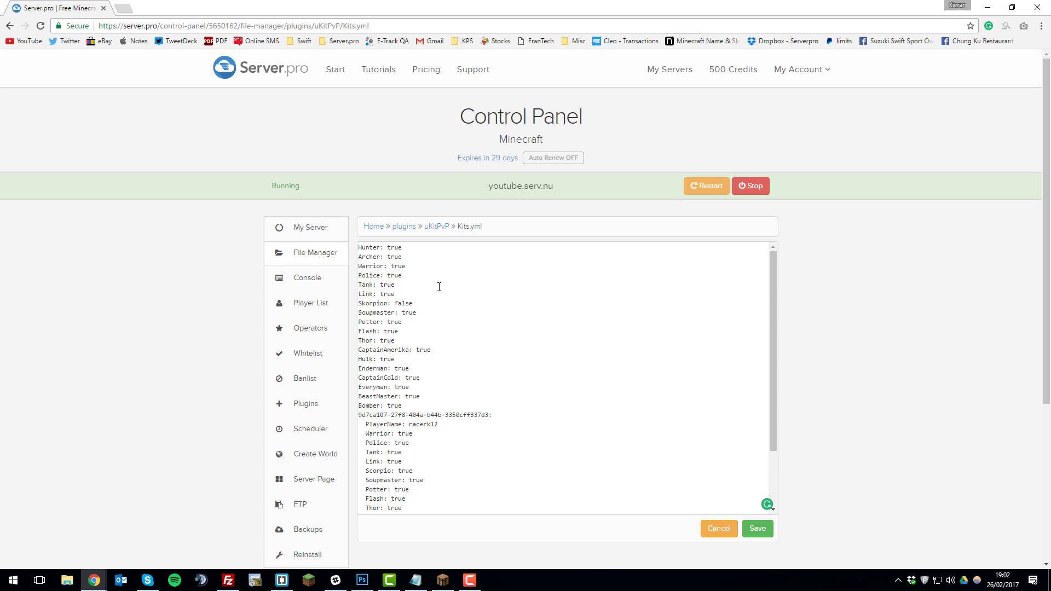
{"action": "mouse_move", "coordinate": [437, 226]}
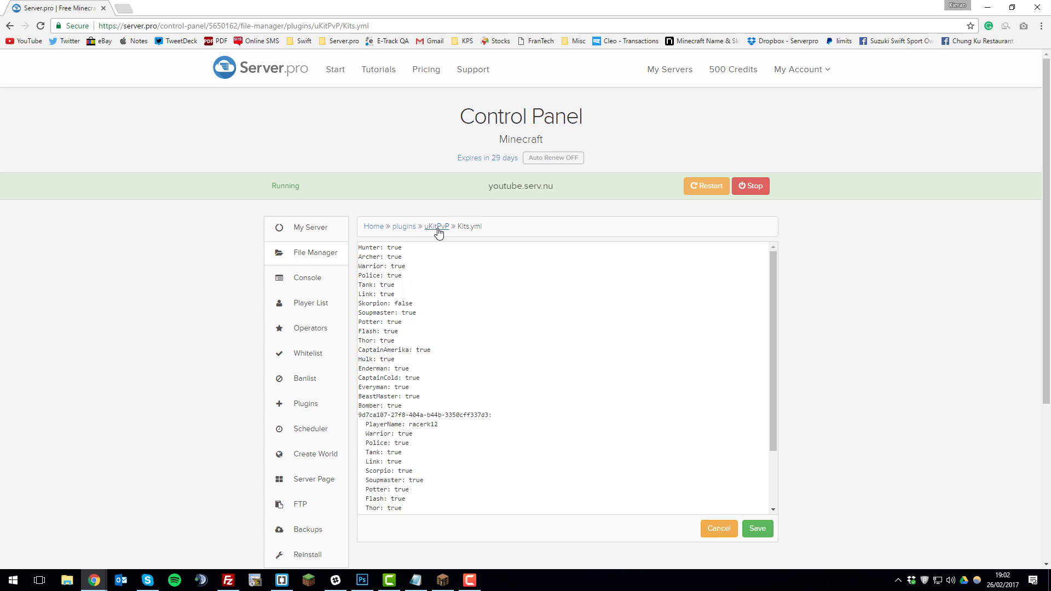
{"action": "left_click", "coordinate": [436, 227]}
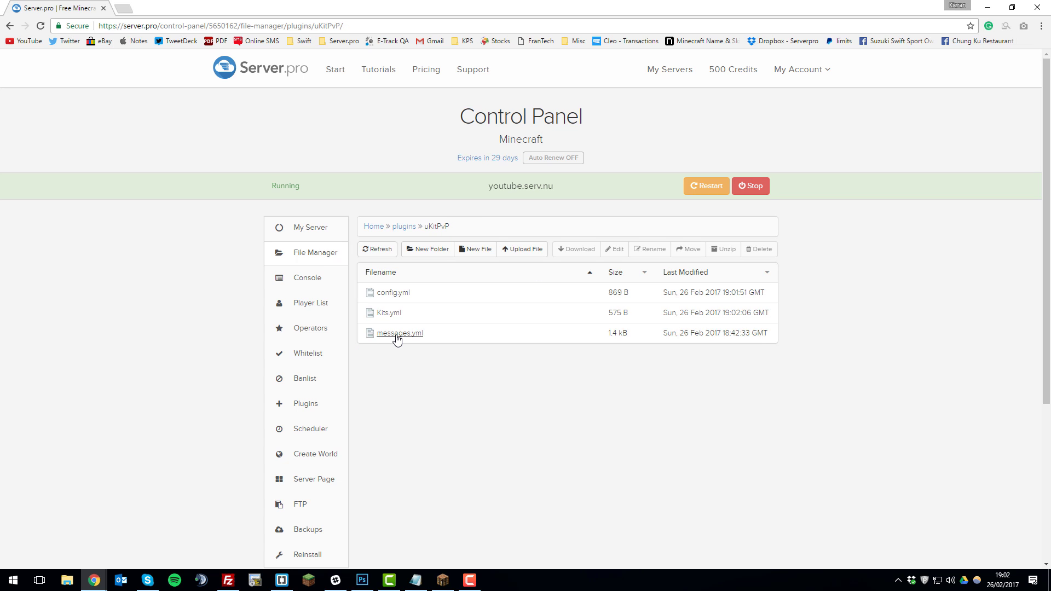
Step: Replace the noPermissions text in messages.yml with '&cPlease don't use that command', save, and return to the SpigotMC KitPvP page
{"action": "left_click", "coordinate": [399, 333]}
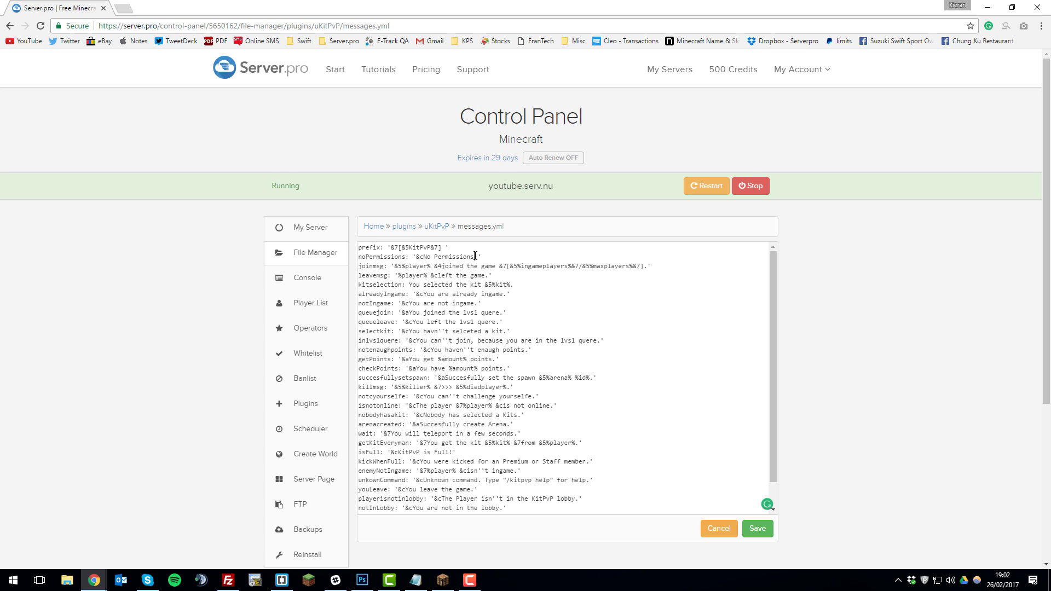
{"action": "double_click", "coordinate": [449, 256]}
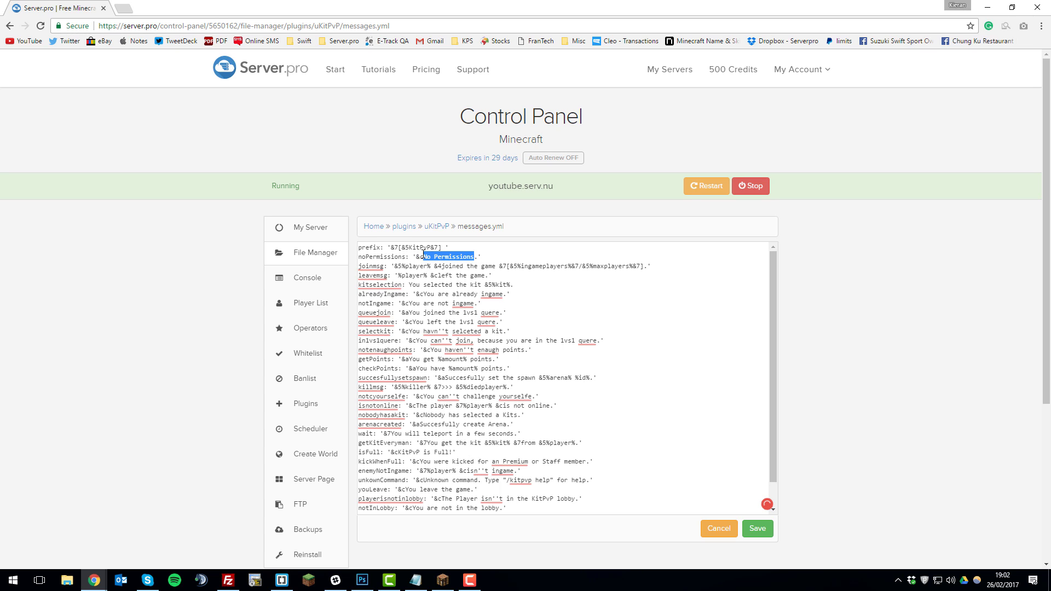
{"action": "type", "text": "&cPlease"}
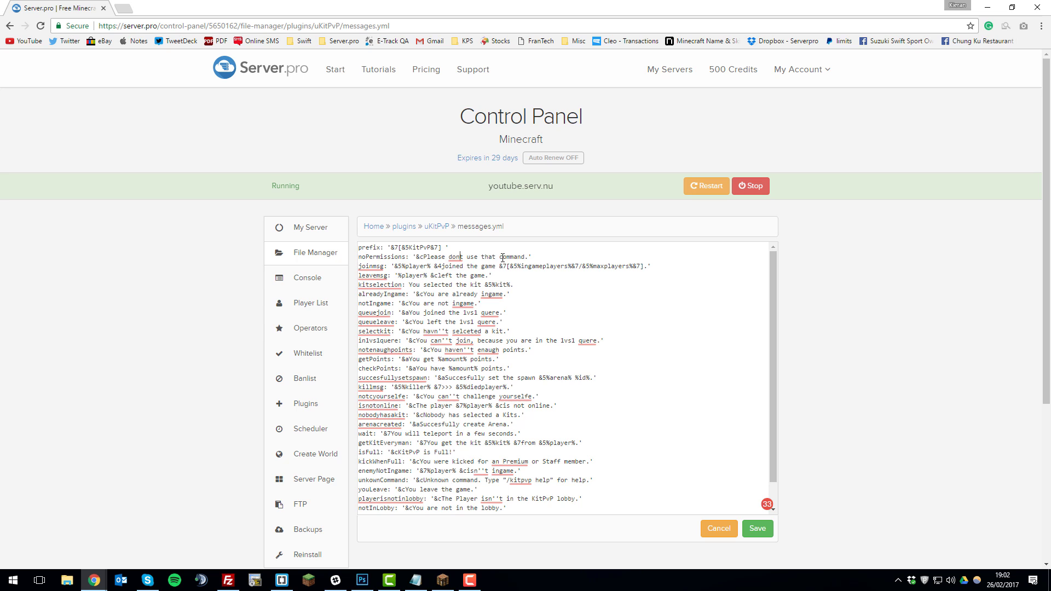
{"action": "scroll", "scroll_direction": "down", "scroll_amount": 3}
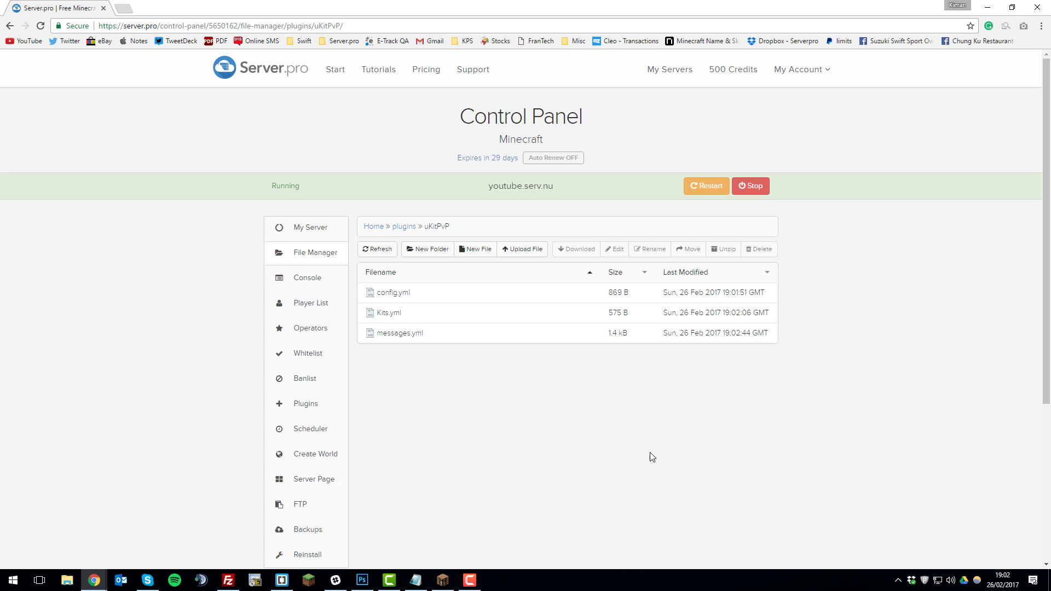
{"action": "mouse_move", "coordinate": [738, 270]}
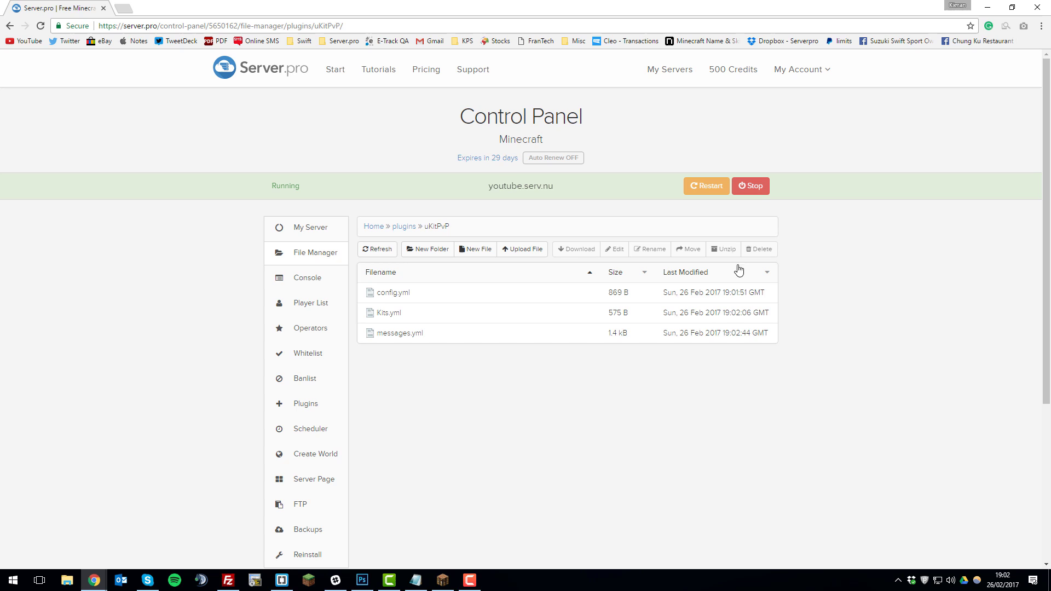
{"action": "mouse_move", "coordinate": [710, 243]}
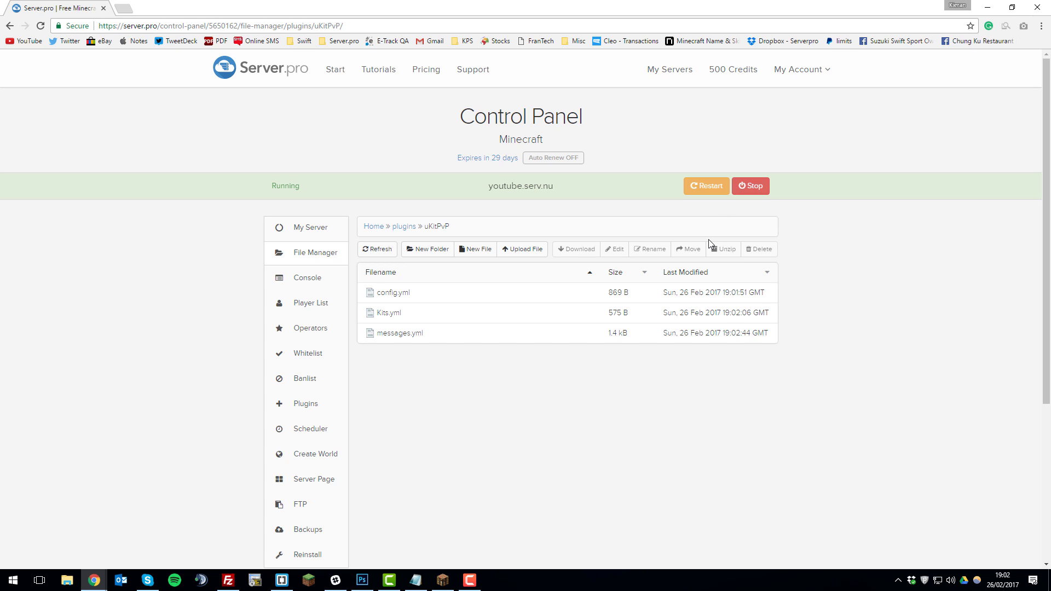
{"action": "mouse_move", "coordinate": [469, 354]}
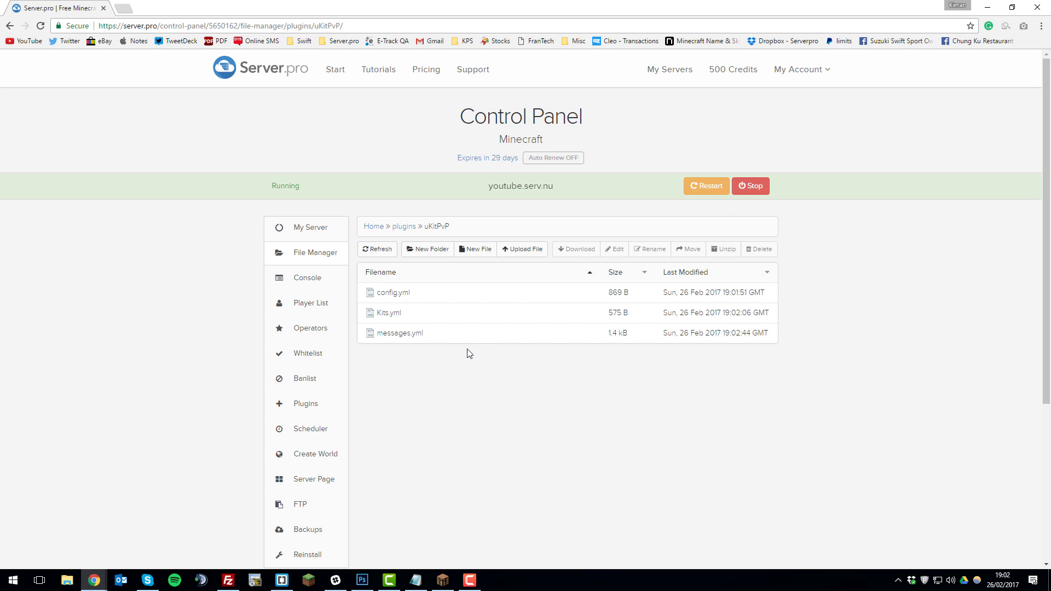
{"action": "left_click", "coordinate": [163, 7]}
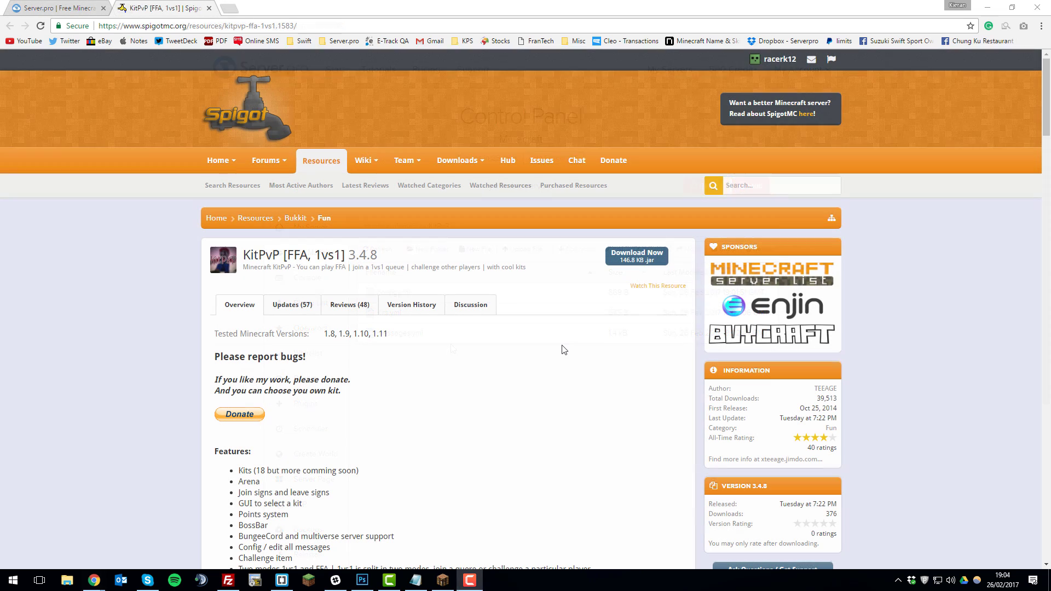